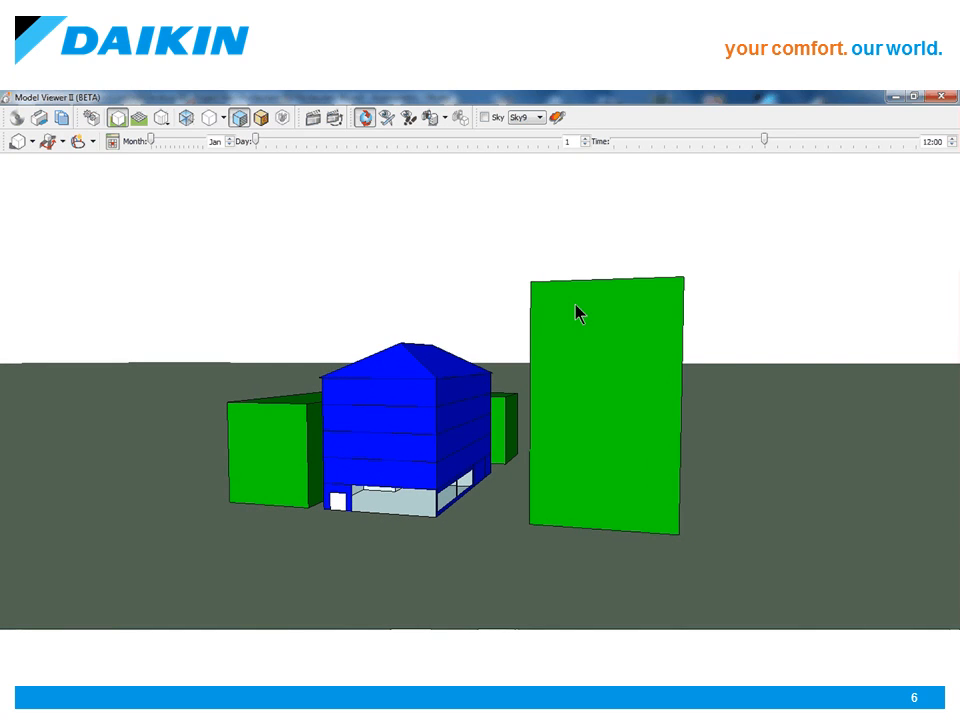
- Orbit the restaurant model and display the sun path around it and the neighbouring buildings
left_click_drag(578, 312, 644, 326)
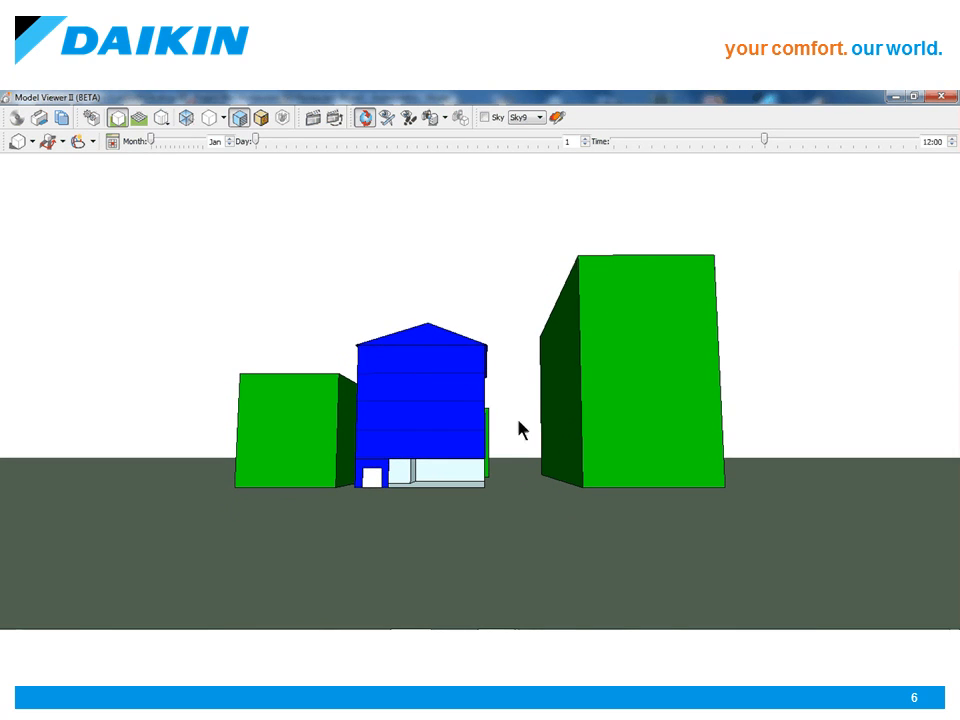
left_click(84, 140)
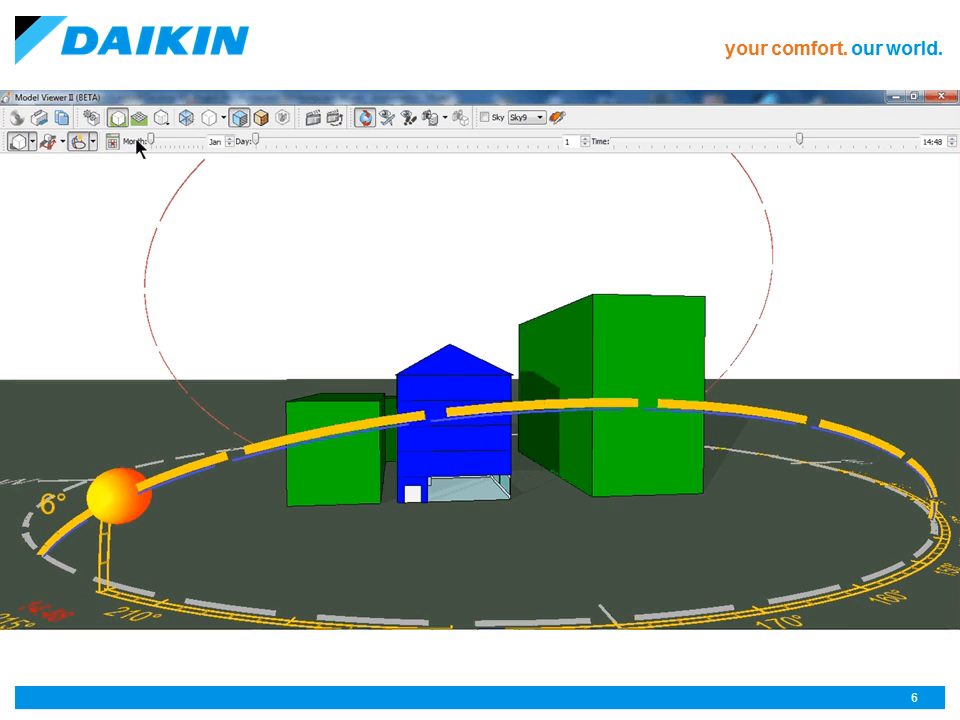
left_click_drag(166, 140, 172, 140)
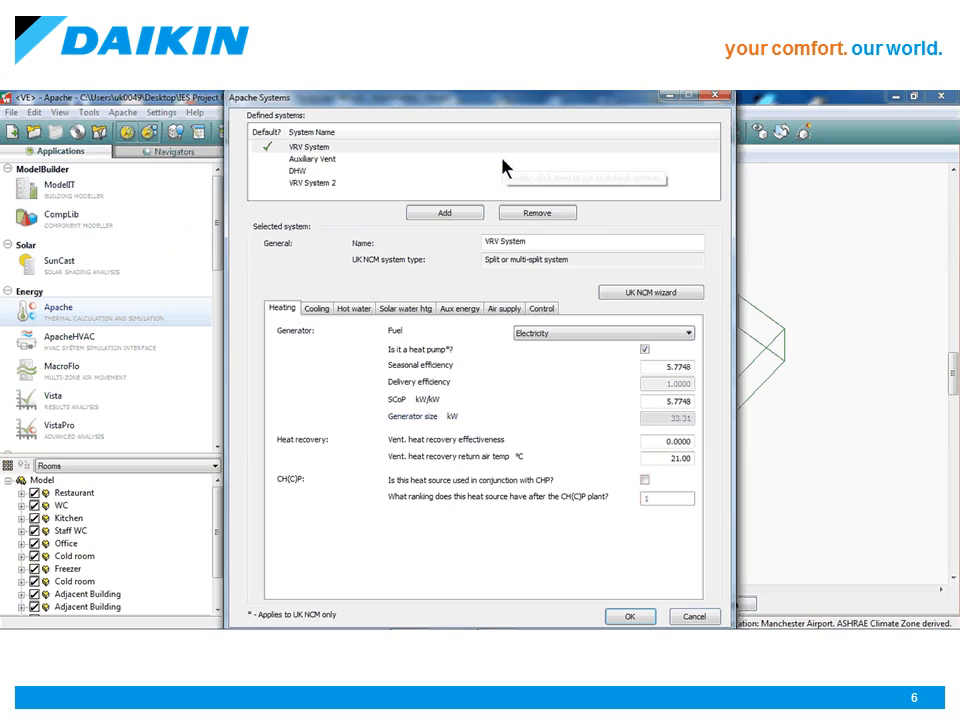
- Review the VRV System's Hot water settings and close the Apache Systems definitions with OK
left_click(310, 146)
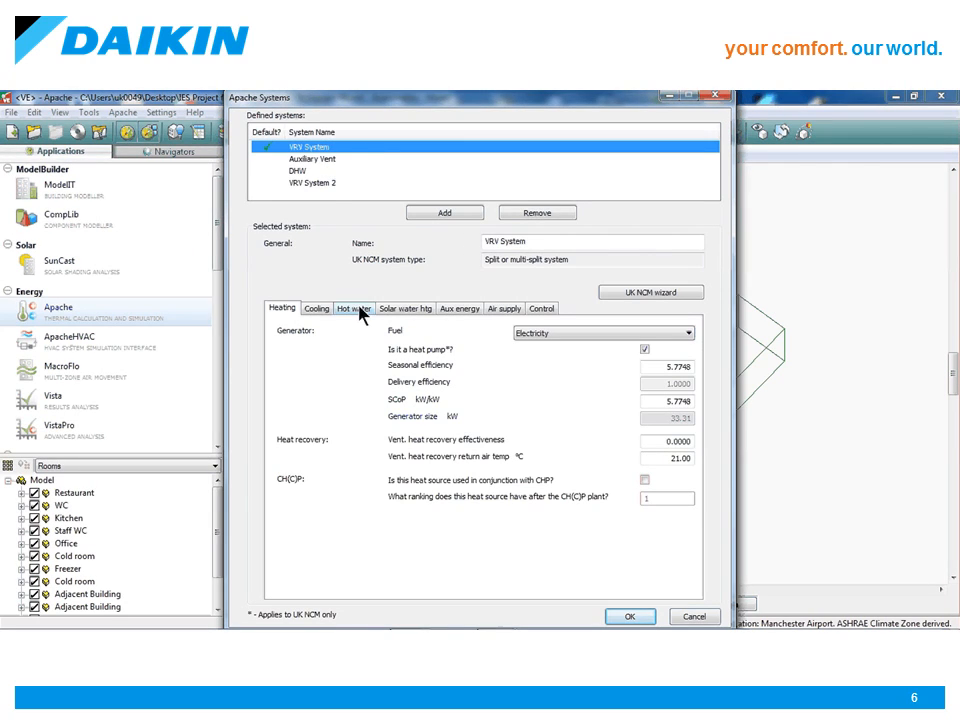
left_click(352, 308)
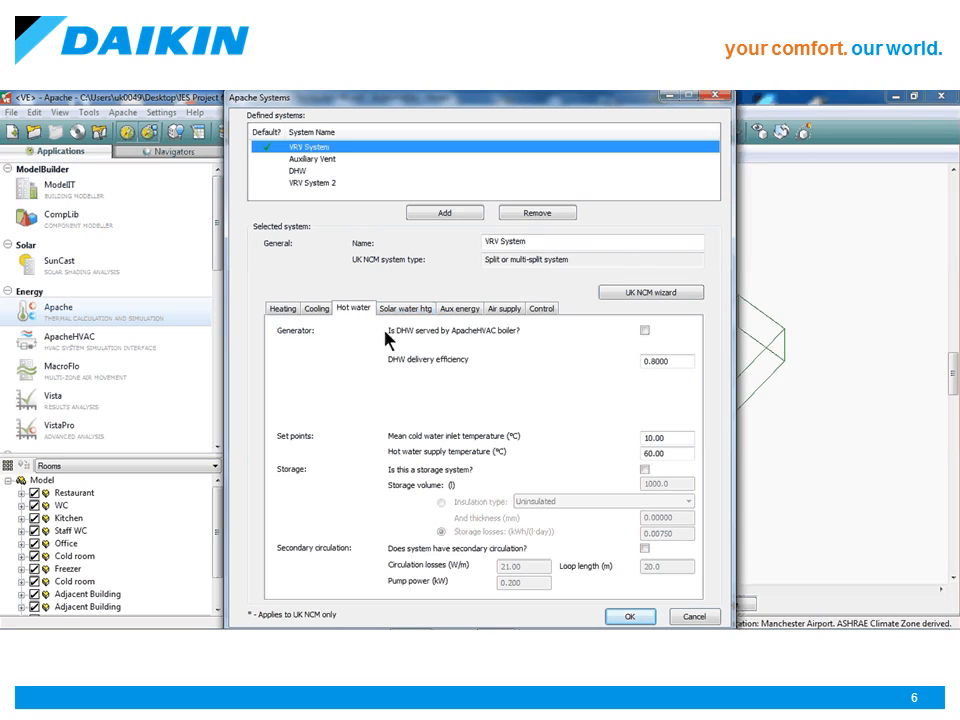
mouse_move(436, 432)
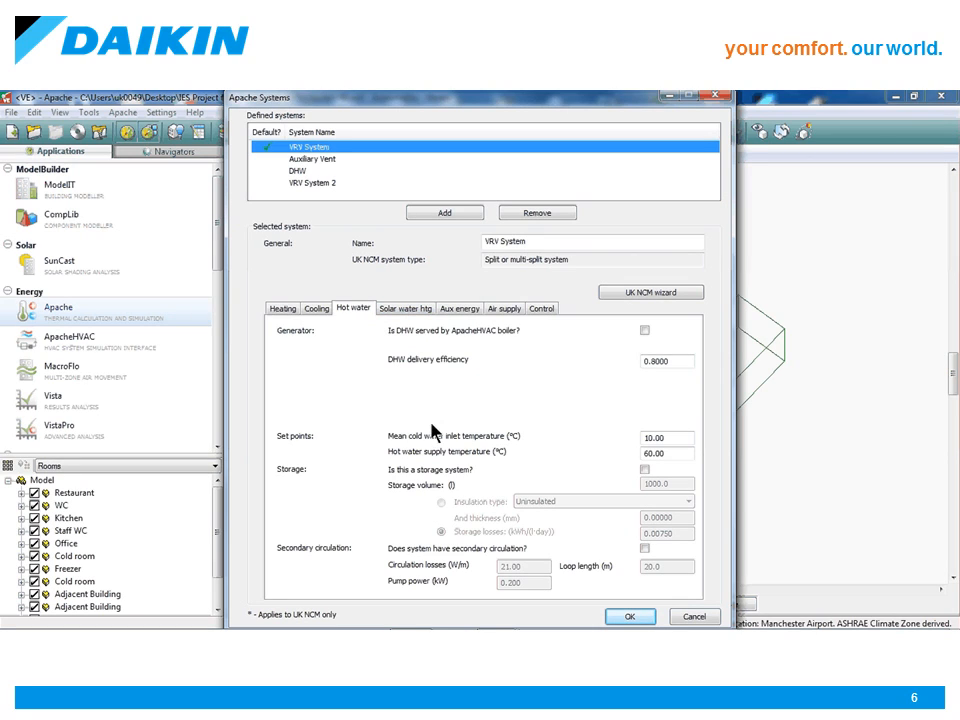
mouse_move(576, 510)
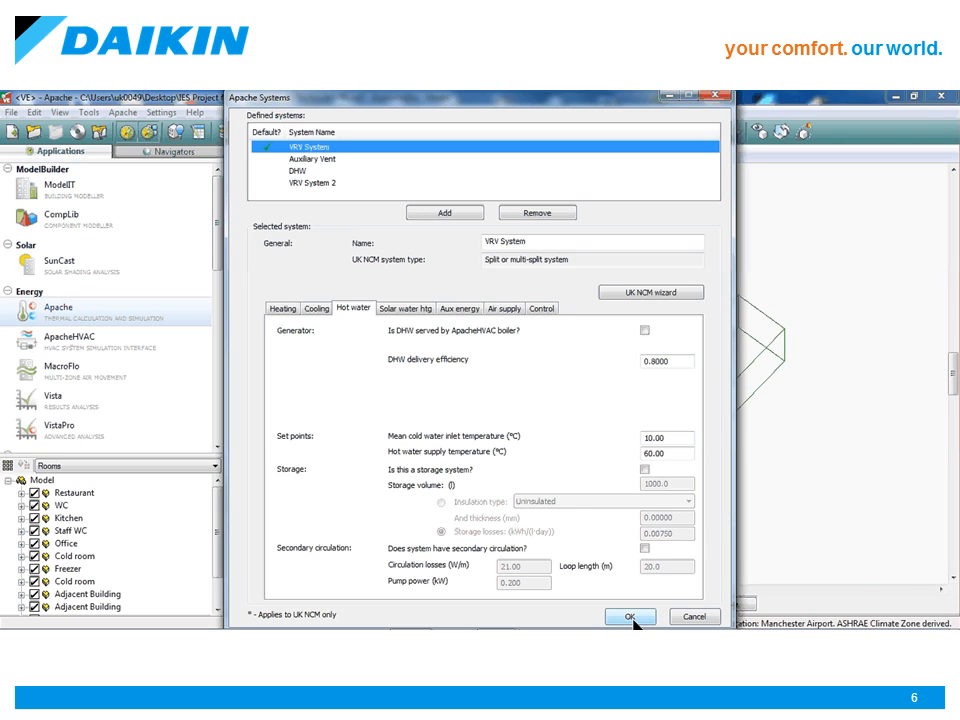
left_click(628, 616)
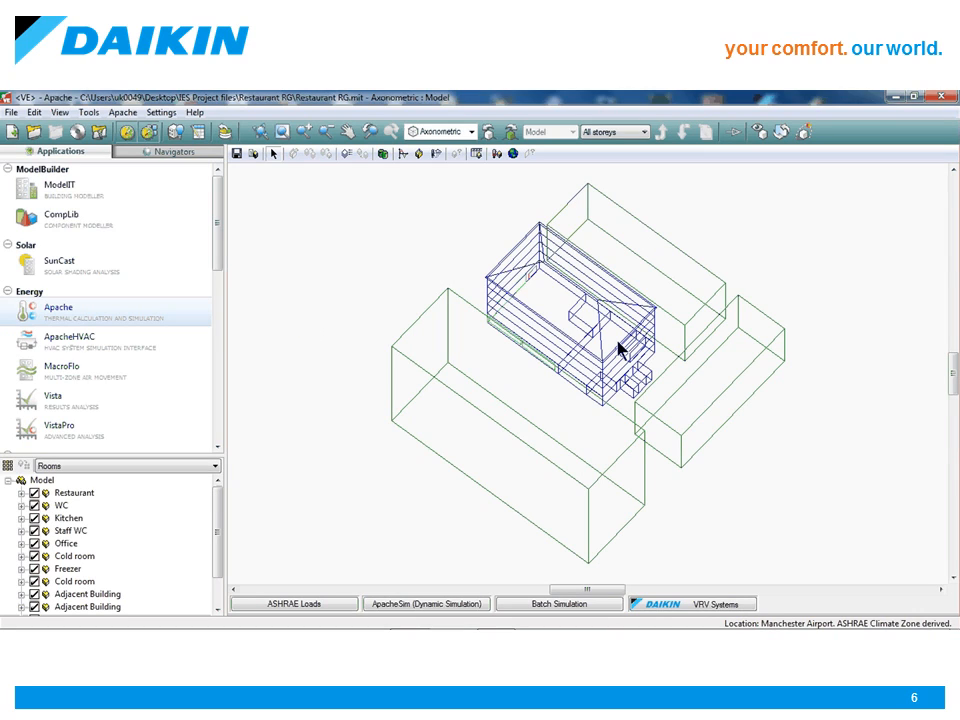
mouse_move(716, 604)
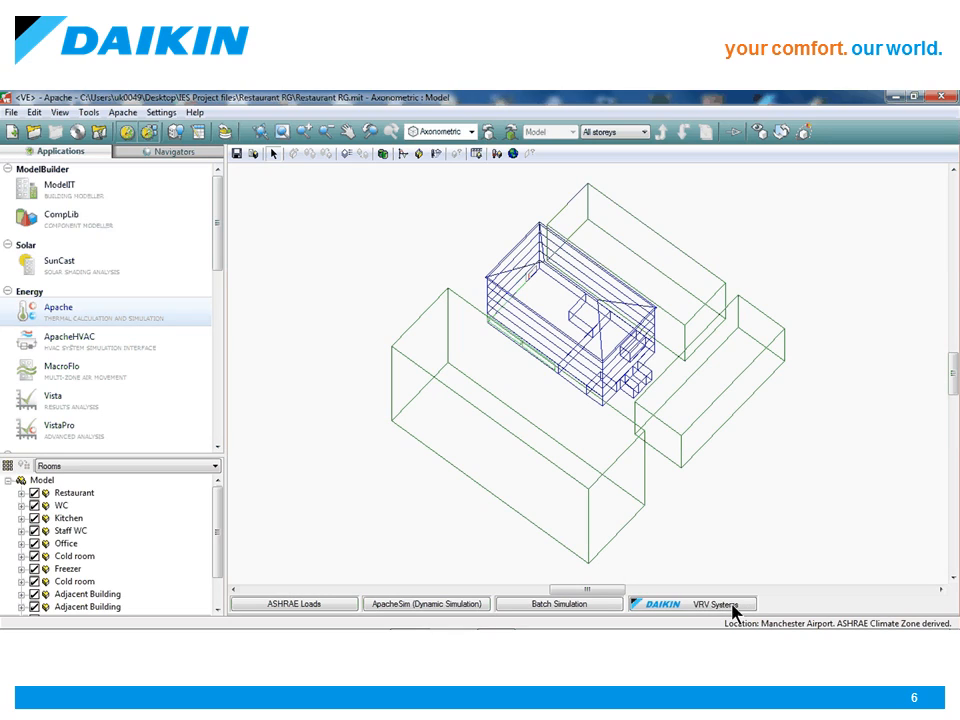
mouse_move(730, 608)
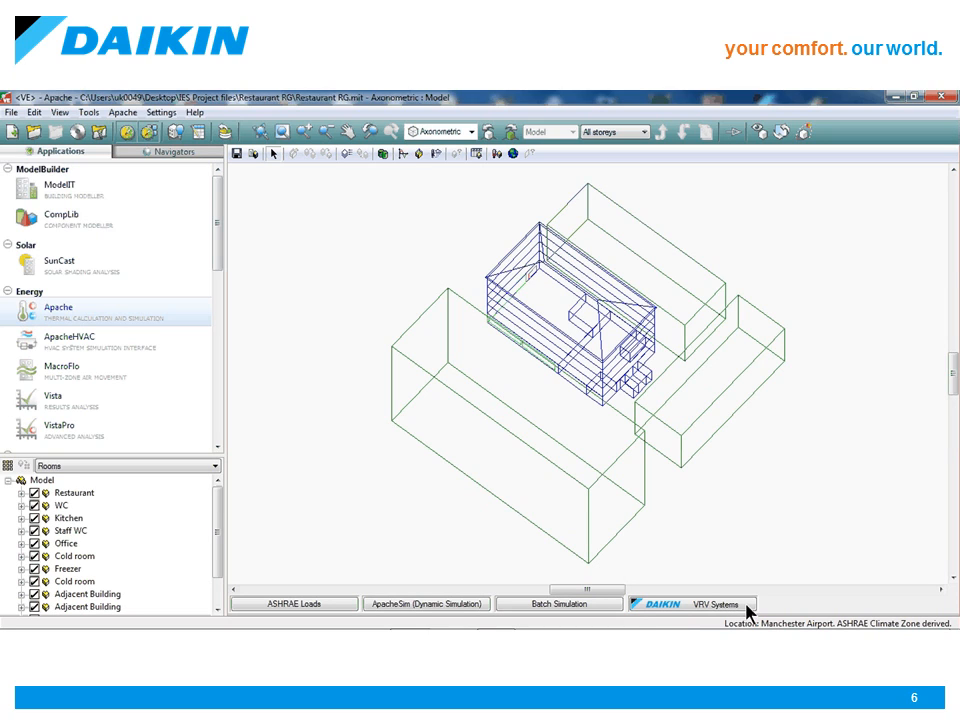
- Launch the Daikin VRV Systems sizing and simulation plugin from the Apache view
left_click(712, 604)
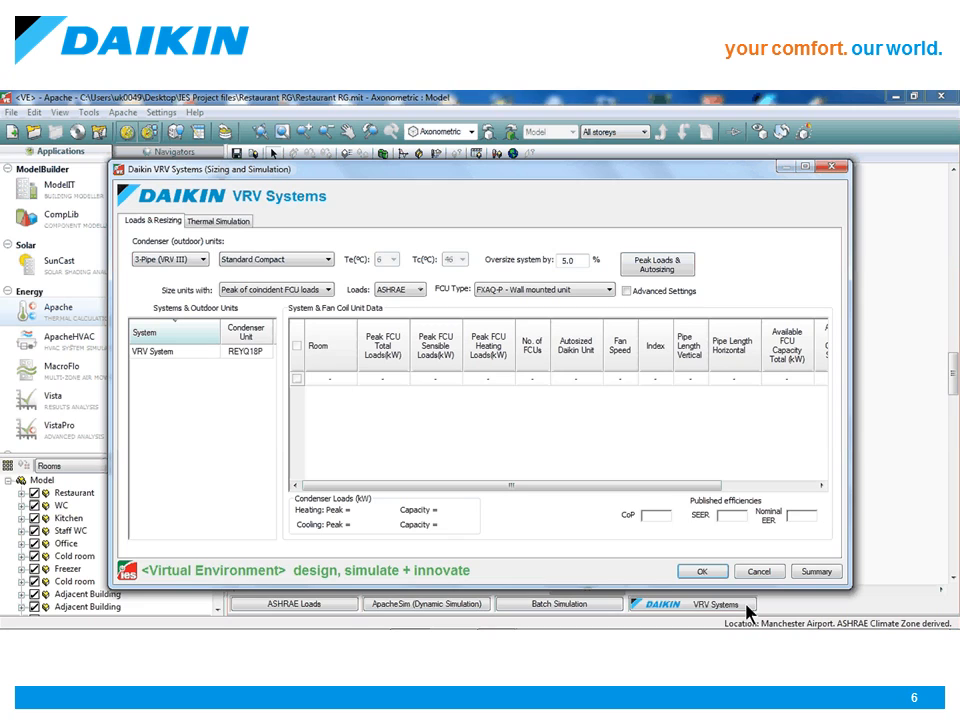
mouse_move(810, 180)
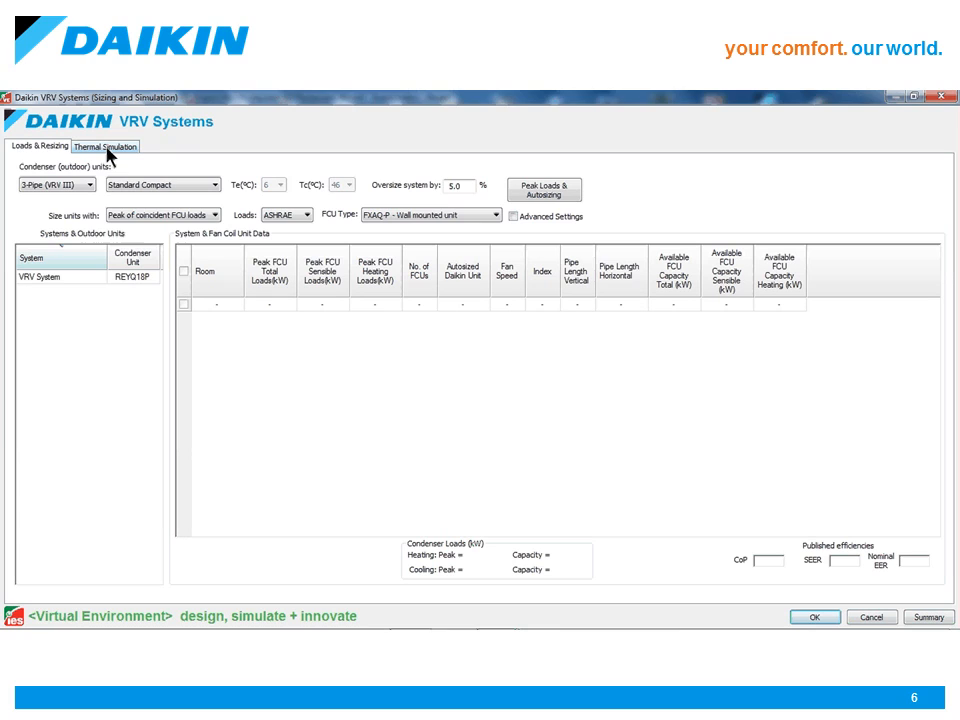
- Review the available condenser types and the 5% system oversizing setting
left_click(56, 184)
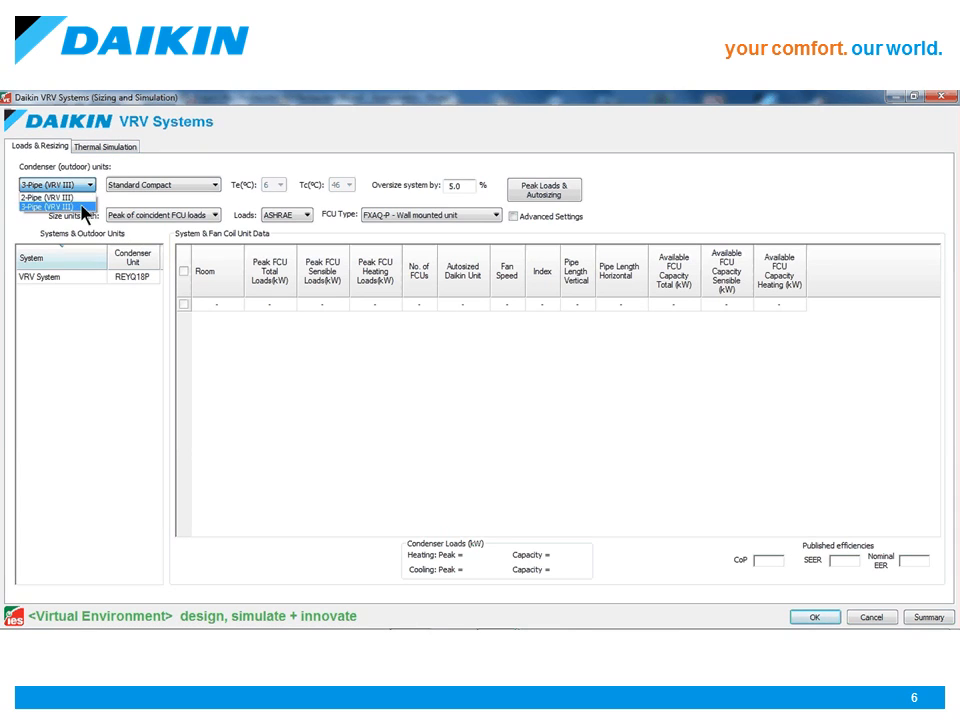
mouse_move(56, 198)
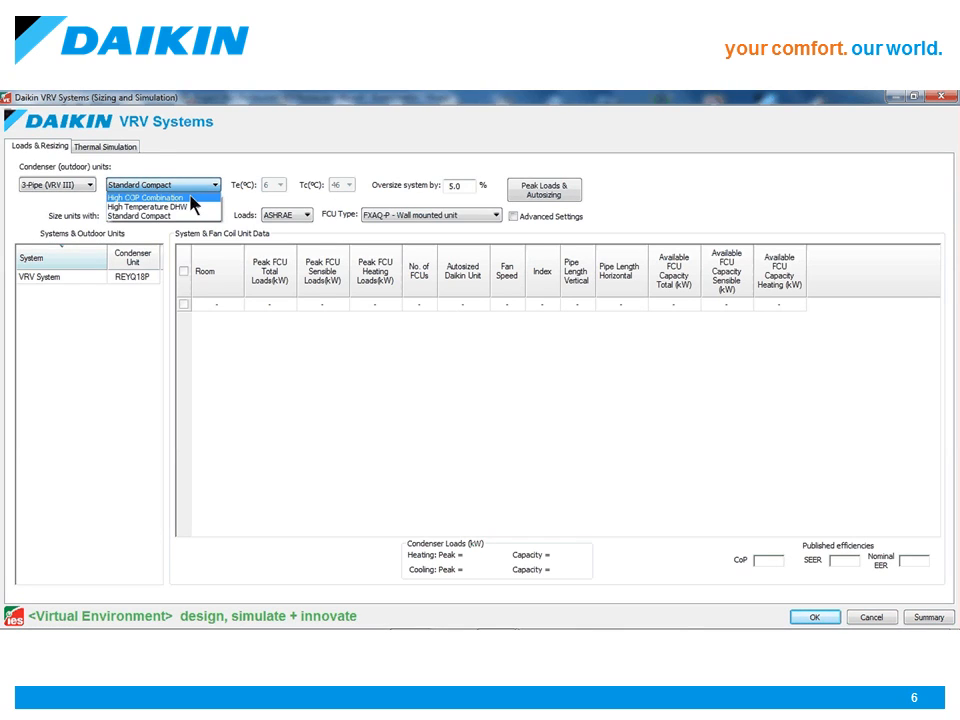
mouse_move(160, 210)
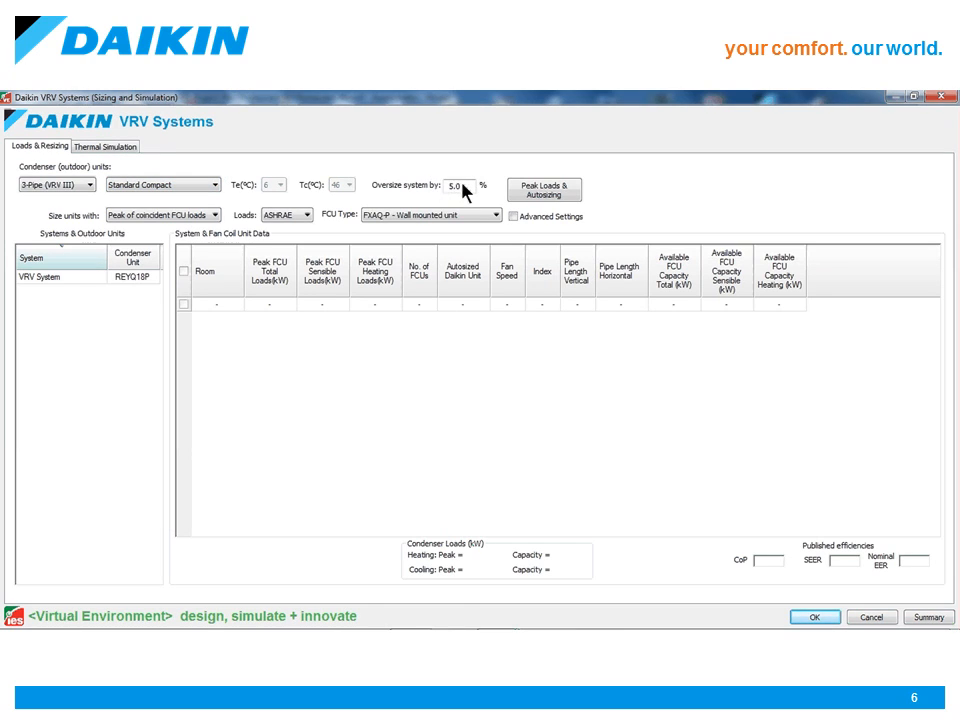
left_click(460, 188)
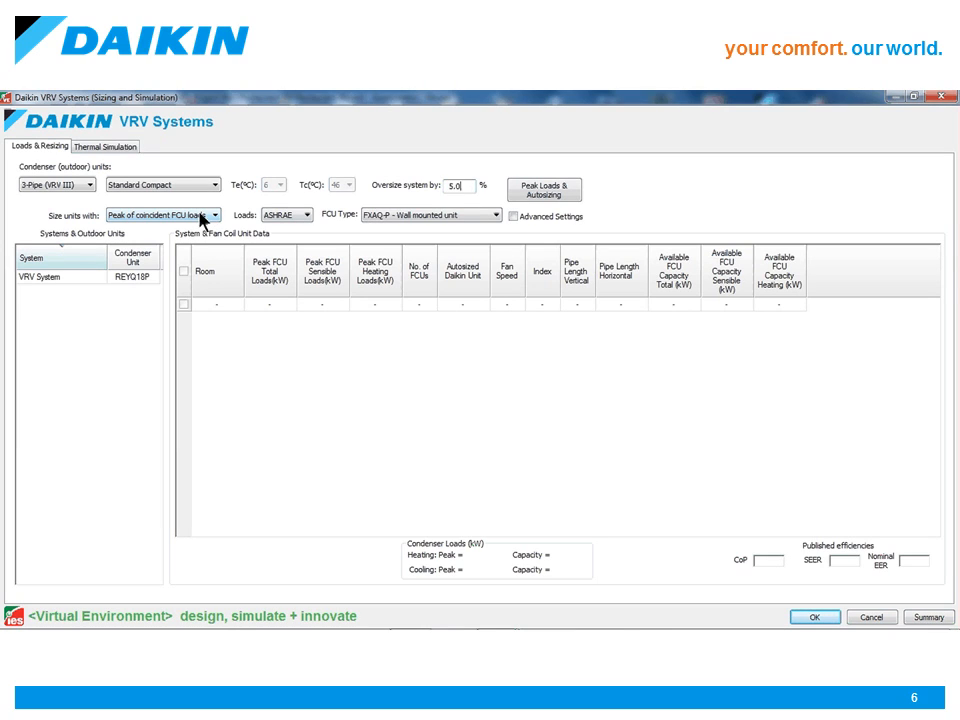
mouse_move(192, 216)
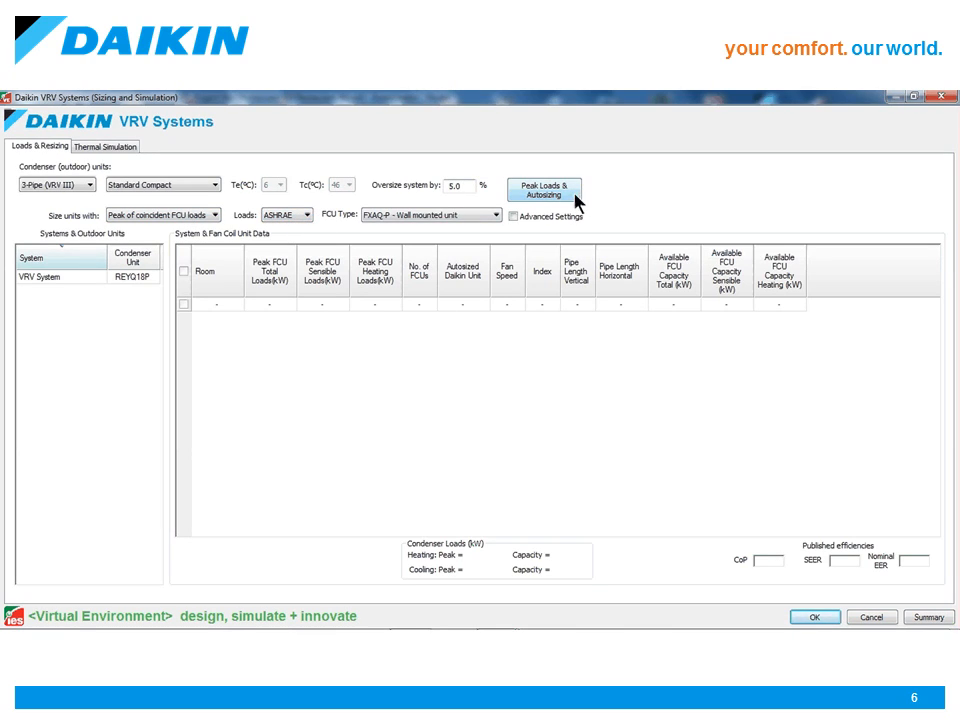
- Run Peak Loads & Autosizing to fill the room and indoor unit table for the VRV System
left_click(544, 188)
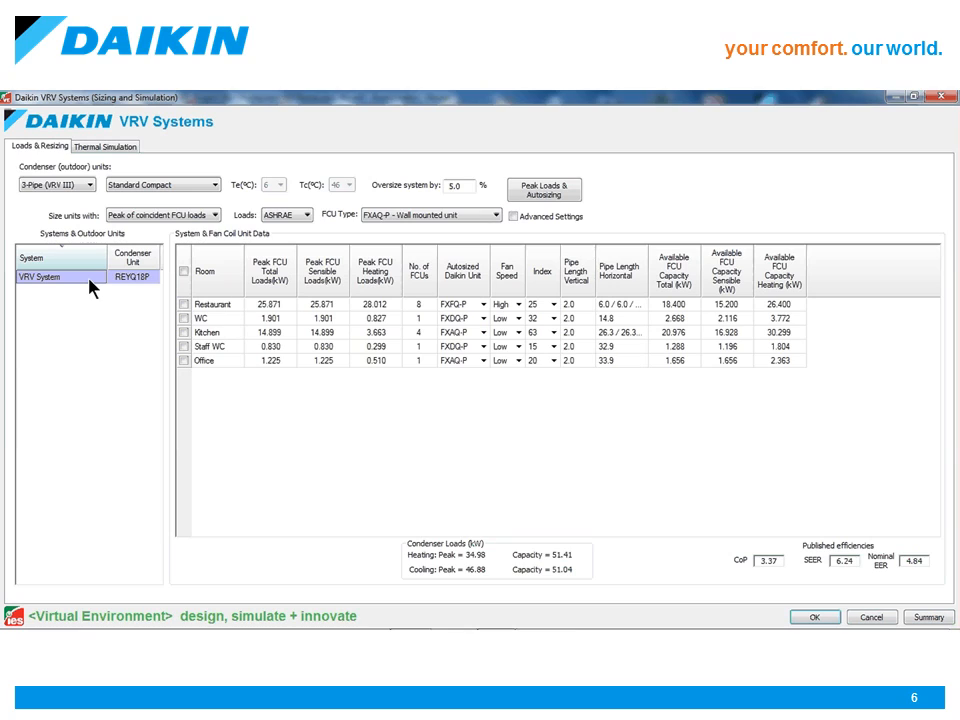
mouse_move(432, 440)
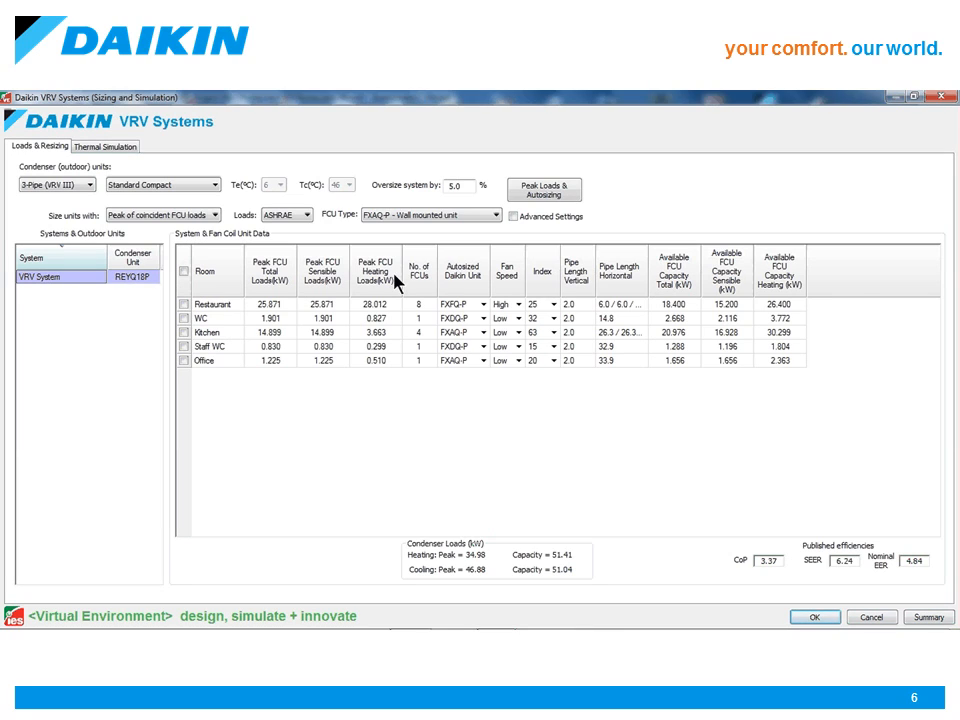
mouse_move(396, 356)
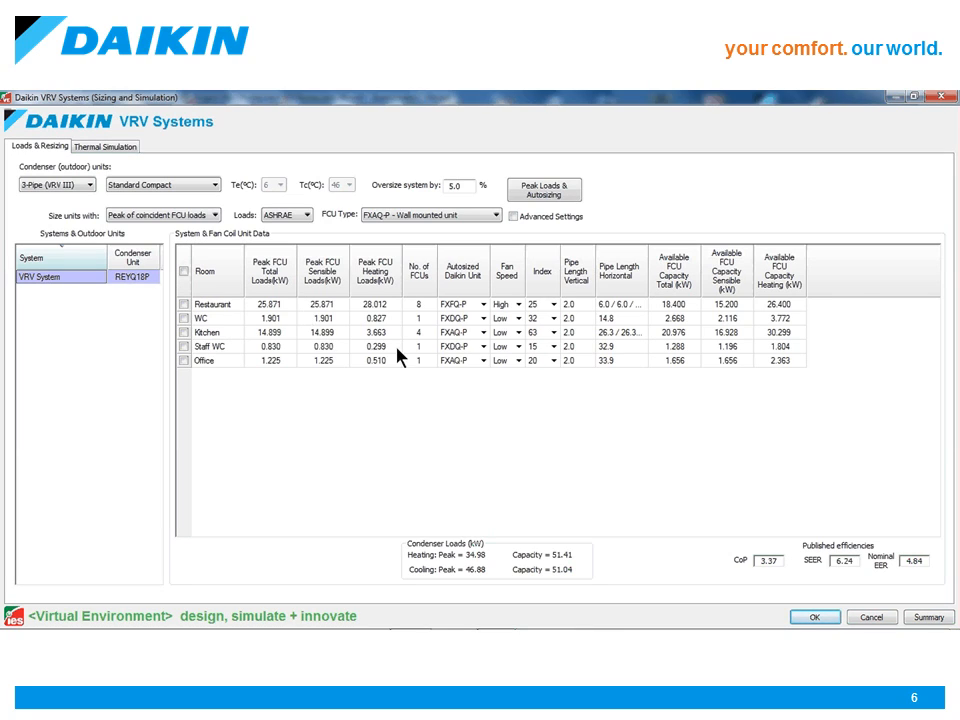
mouse_move(762, 346)
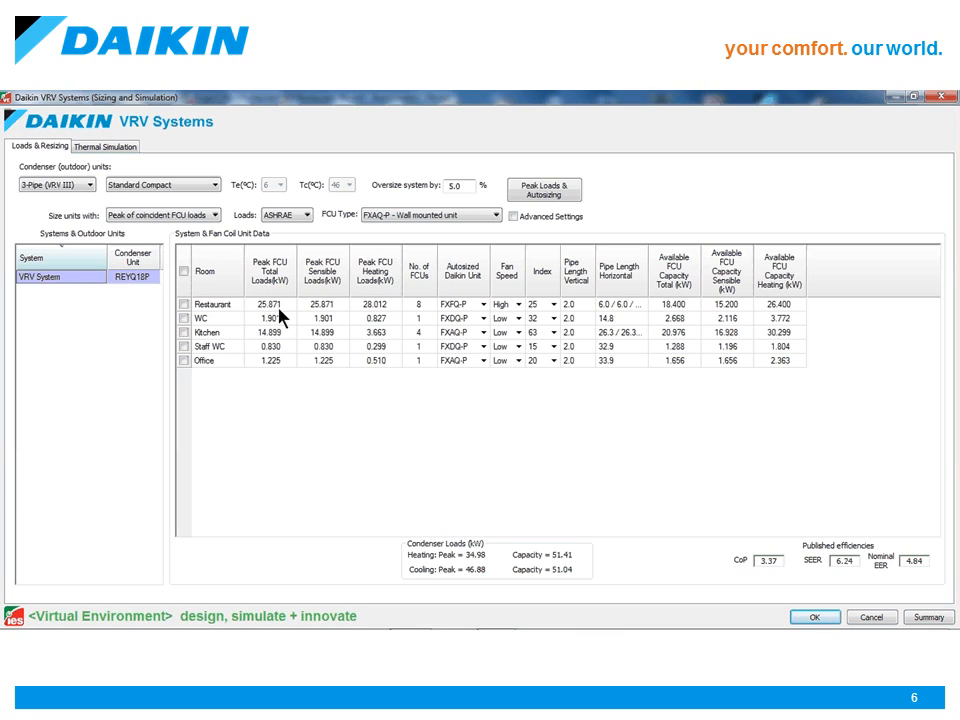
mouse_move(398, 290)
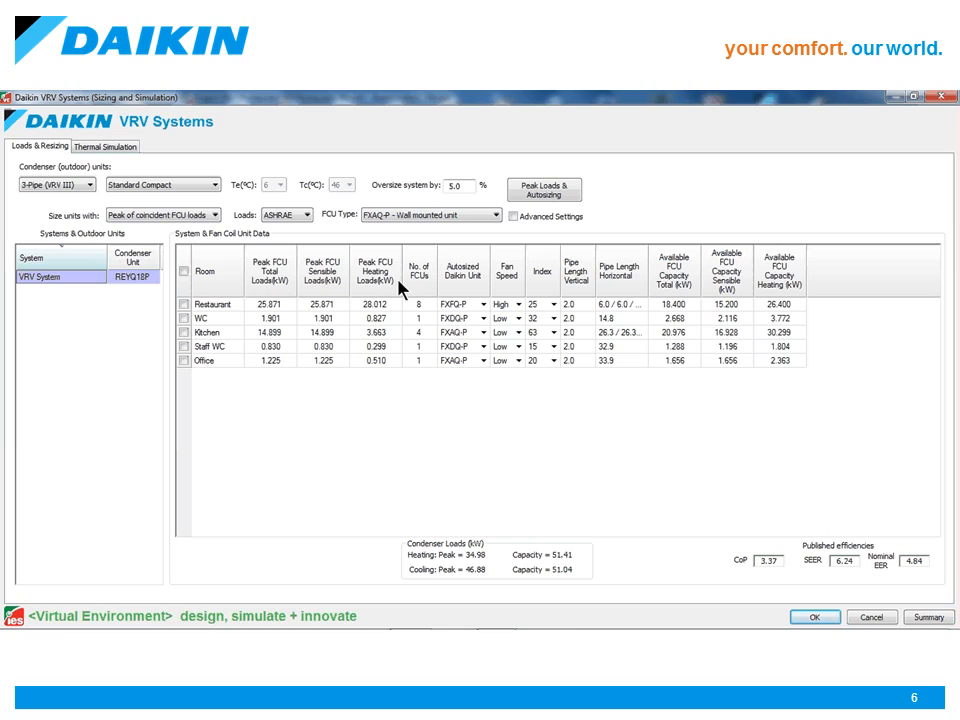
mouse_move(462, 294)
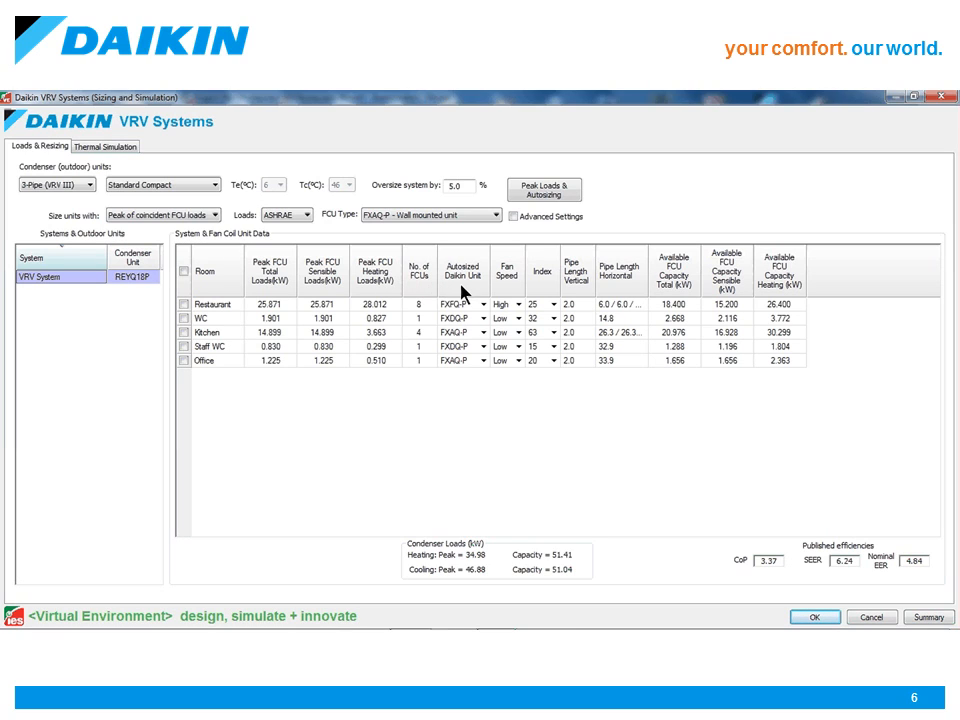
left_click(482, 304)
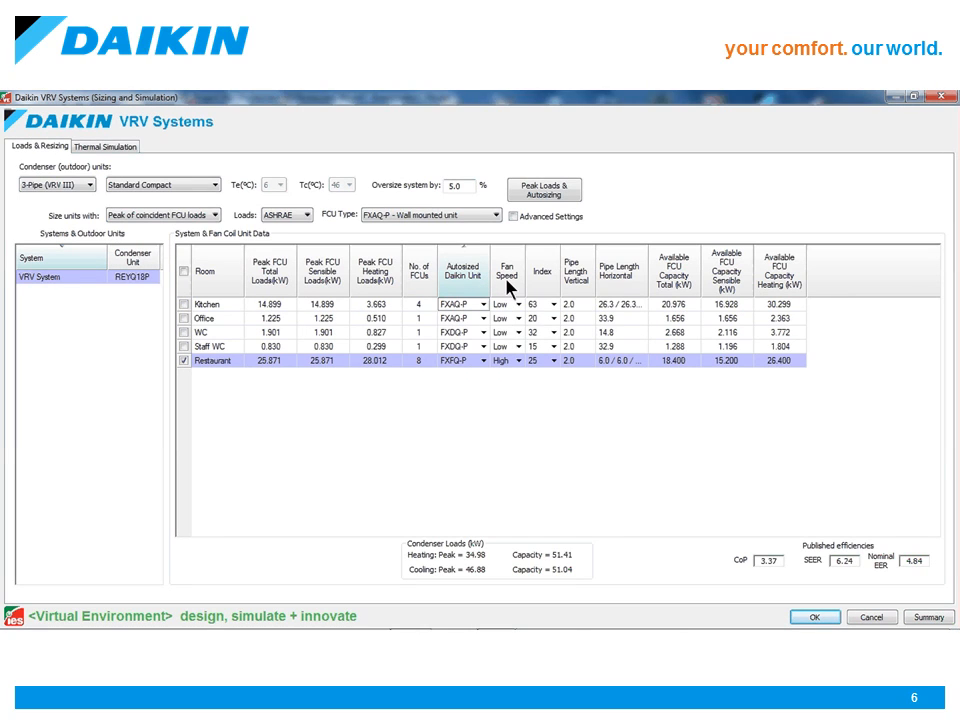
mouse_move(558, 312)
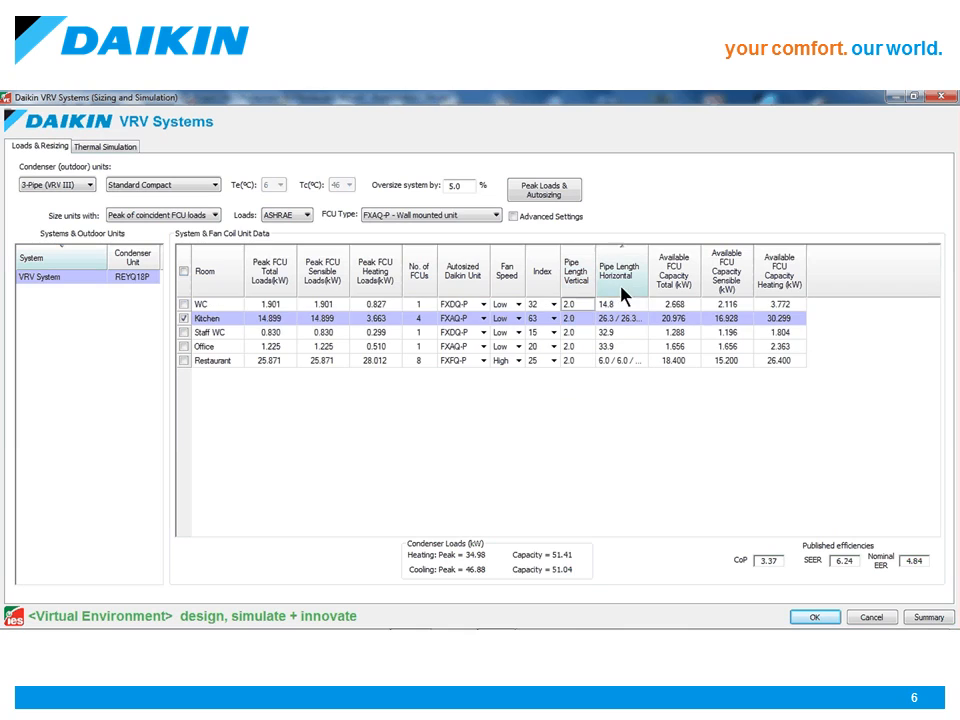
mouse_move(796, 290)
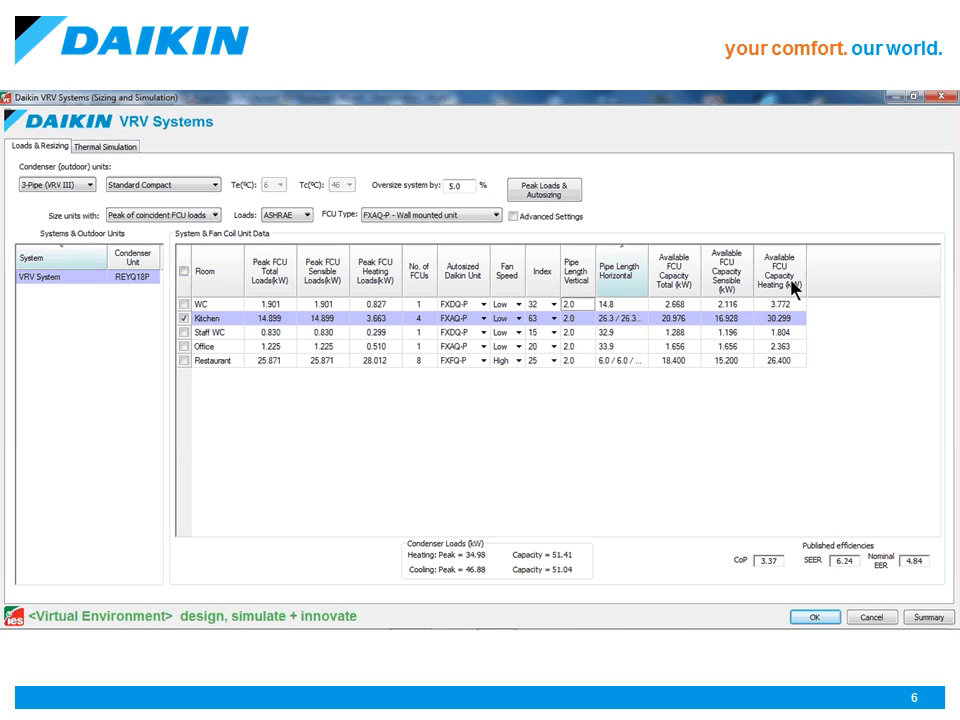
mouse_move(850, 518)
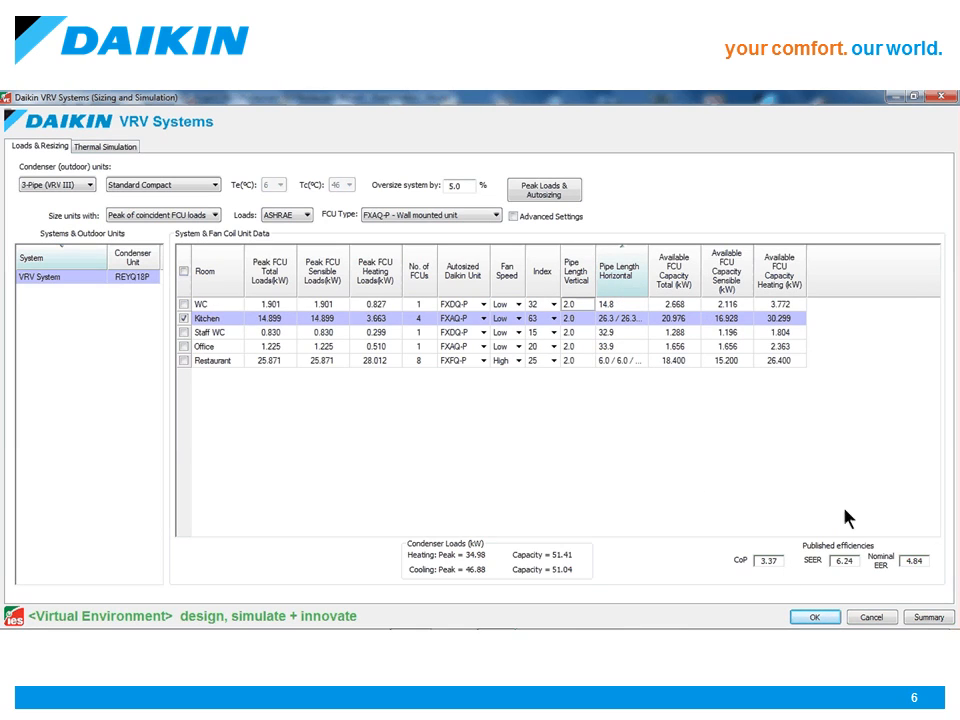
mouse_move(448, 380)
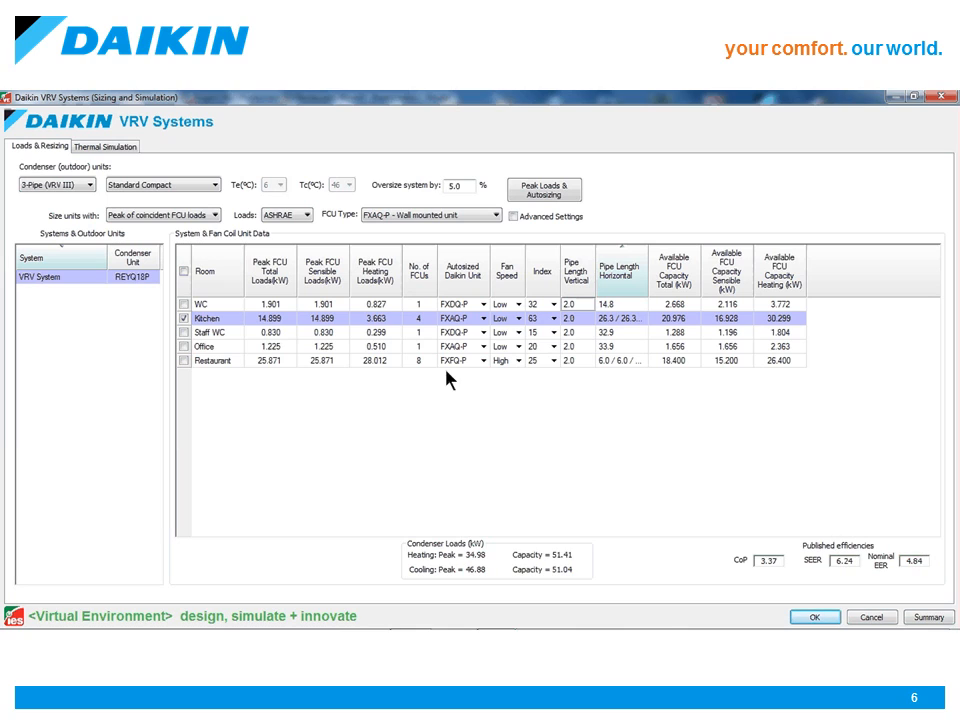
- Simulate on-site performance from the Thermal Simulation side, continuing past the Master Zone warning
left_click(100, 146)
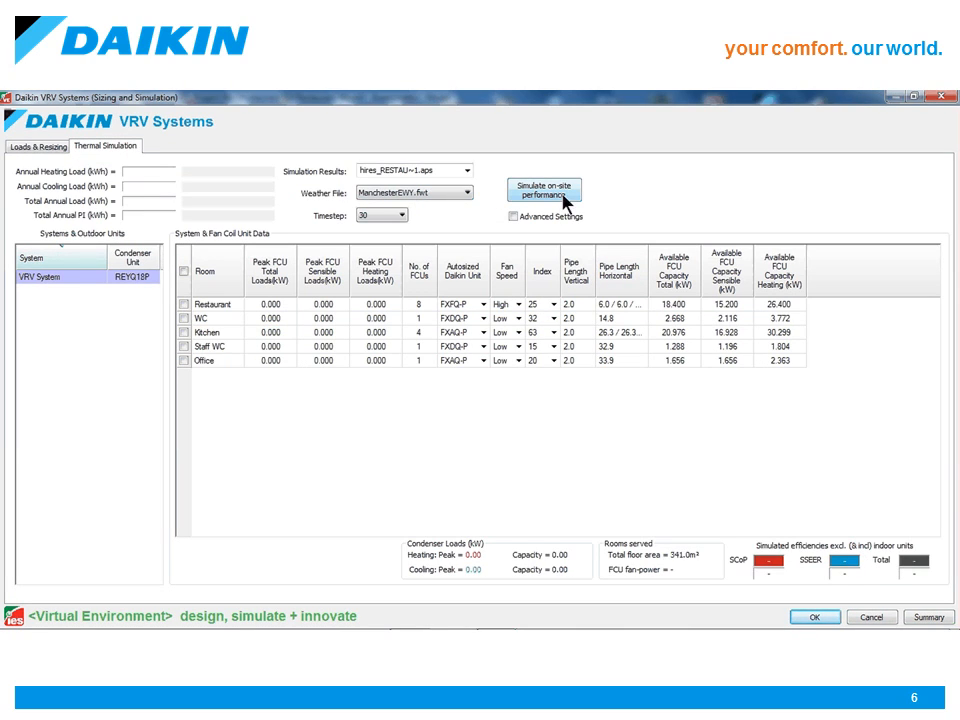
left_click(544, 190)
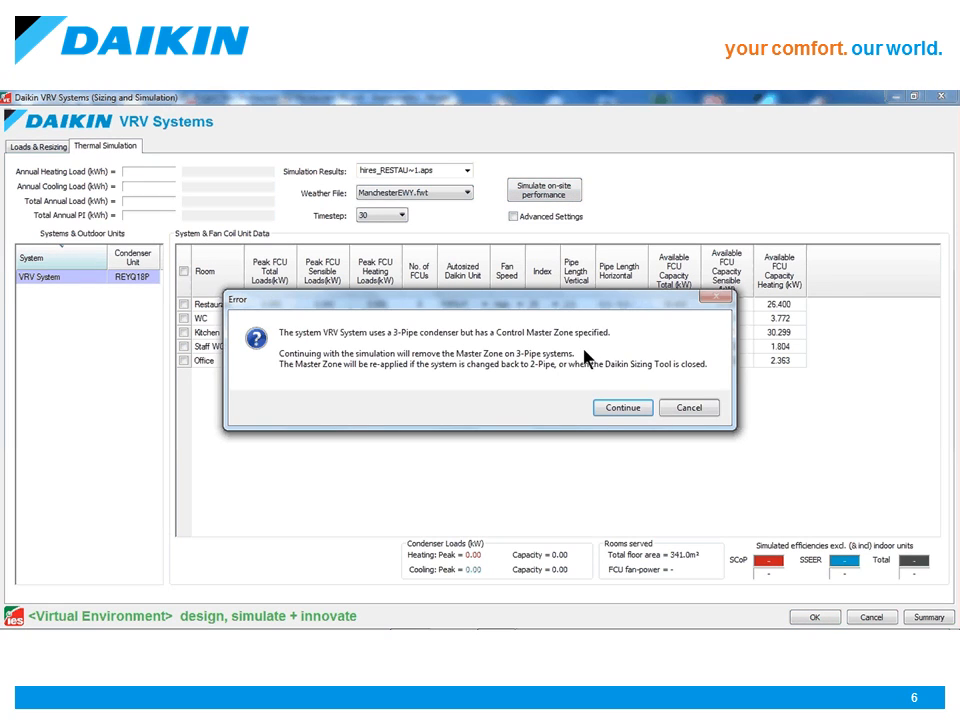
left_click(620, 408)
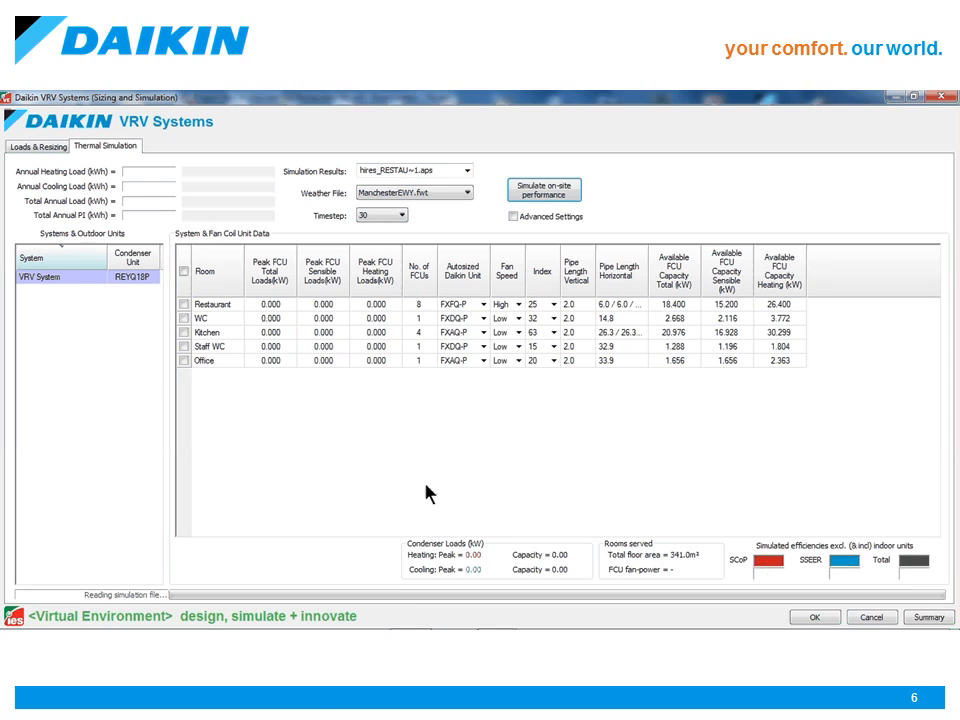
left_click(544, 188)
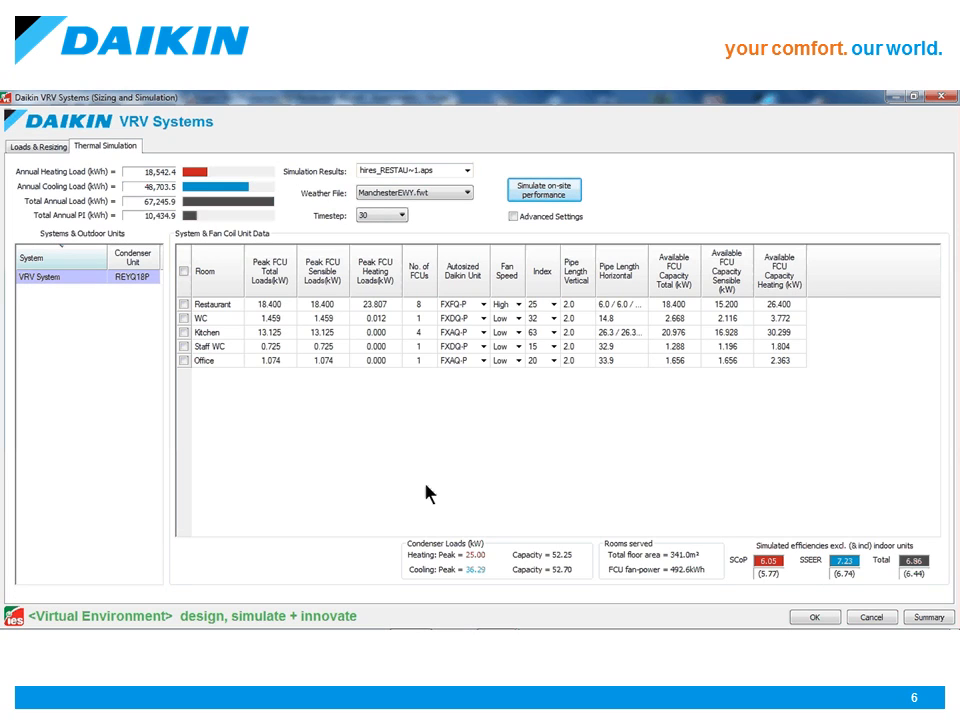
mouse_move(238, 216)
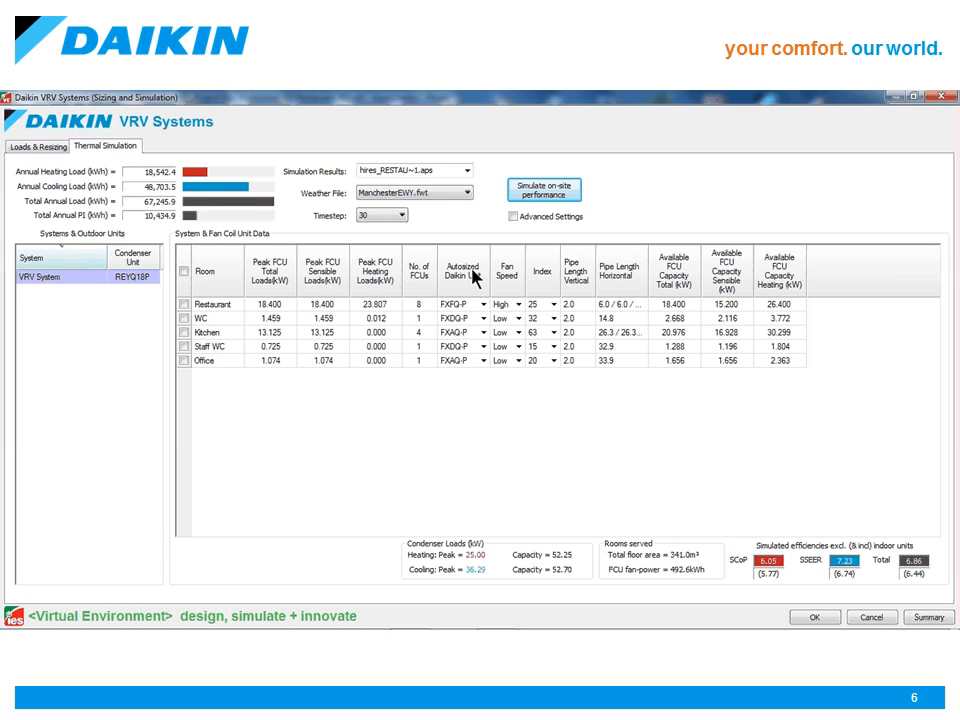
mouse_move(936, 580)
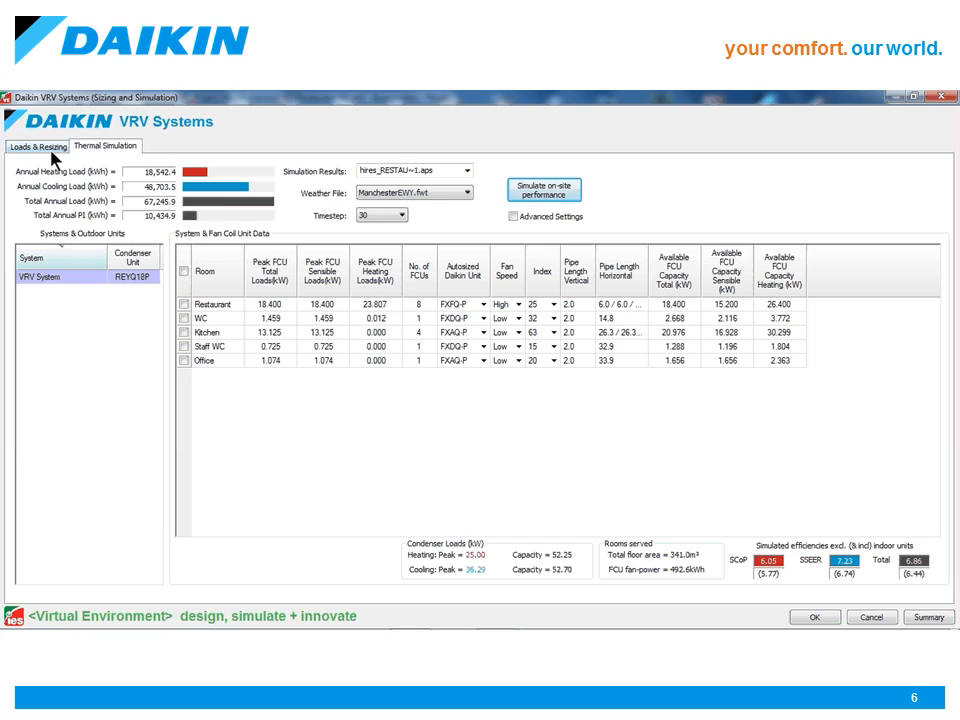
left_click(36, 146)
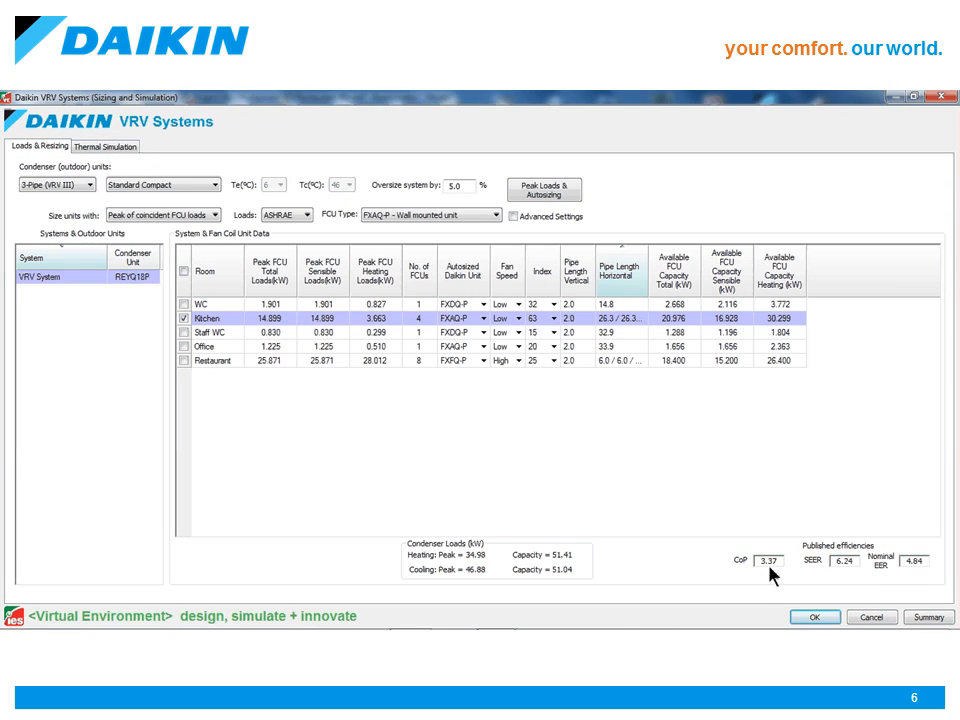
left_click(104, 146)
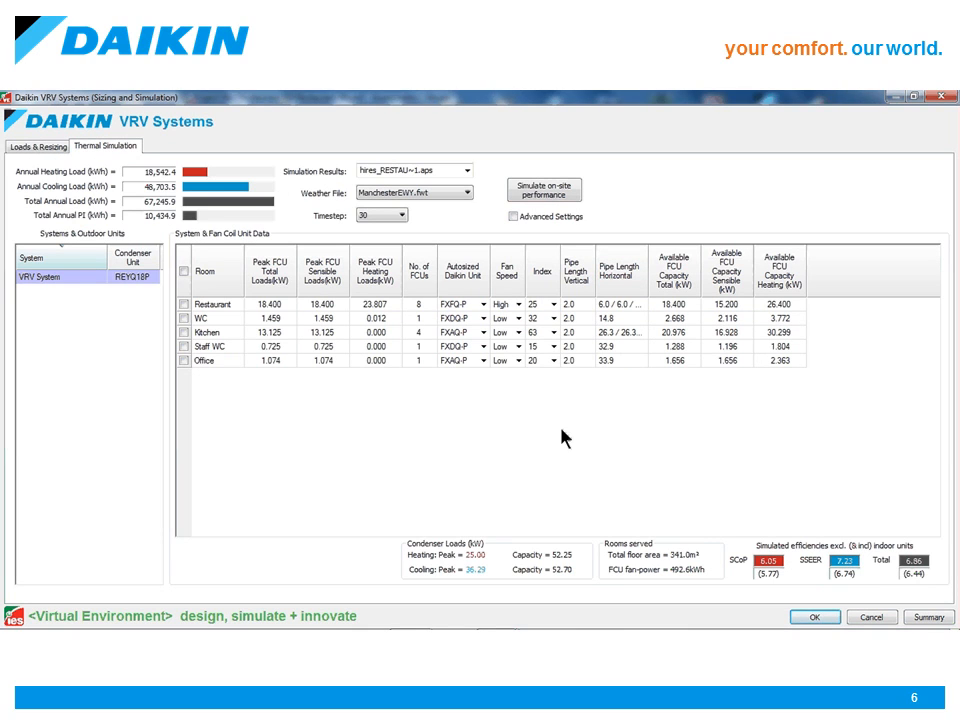
mouse_move(780, 584)
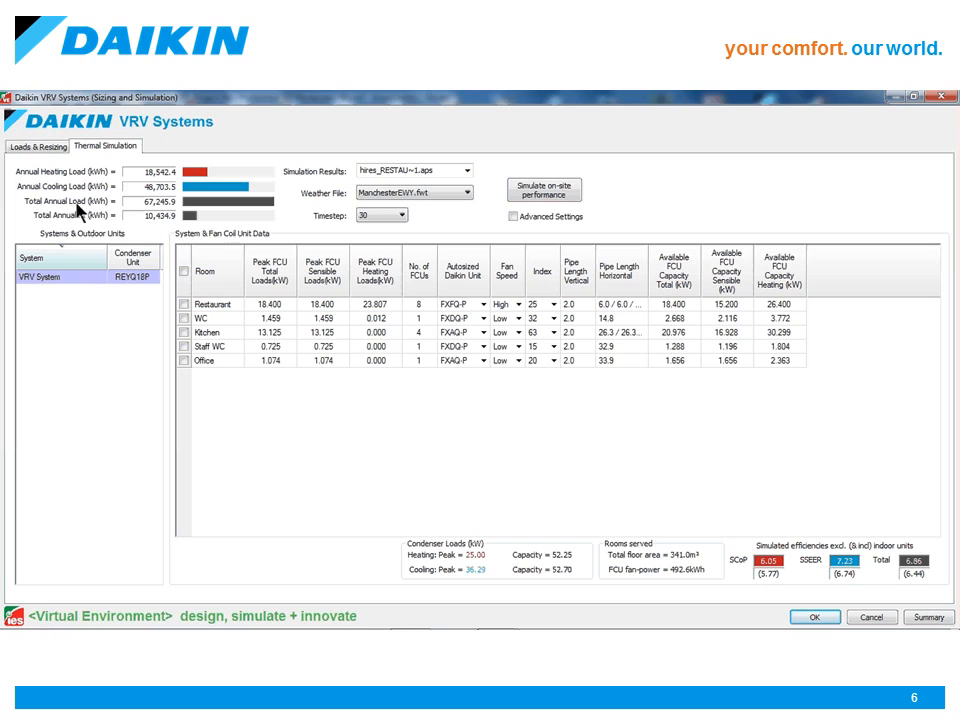
left_click(38, 146)
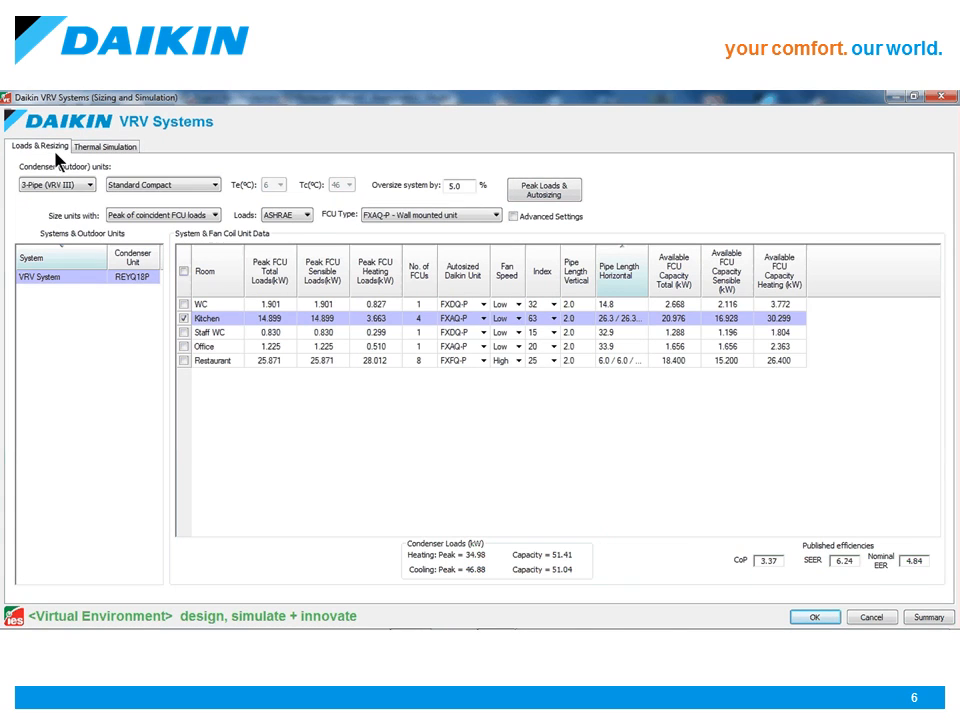
mouse_move(128, 176)
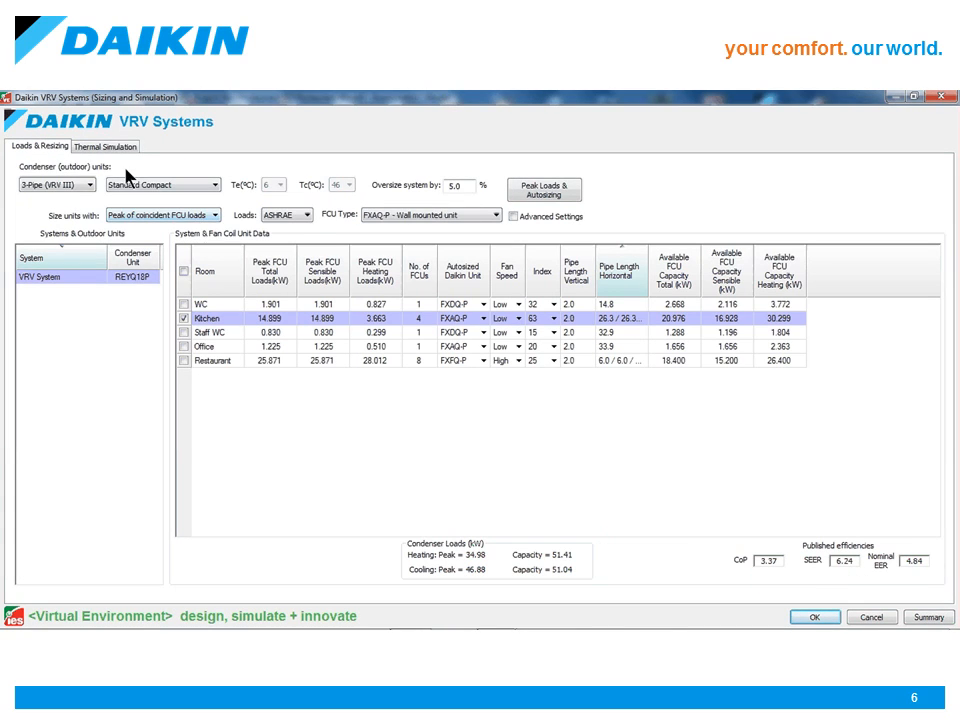
left_click(106, 146)
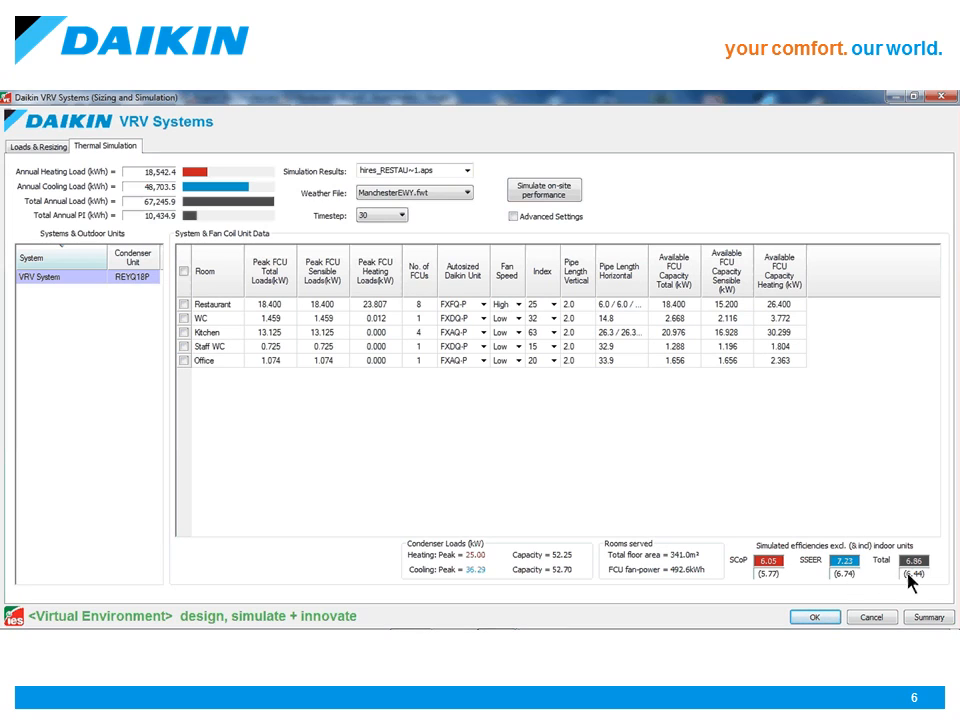
mouse_move(460, 418)
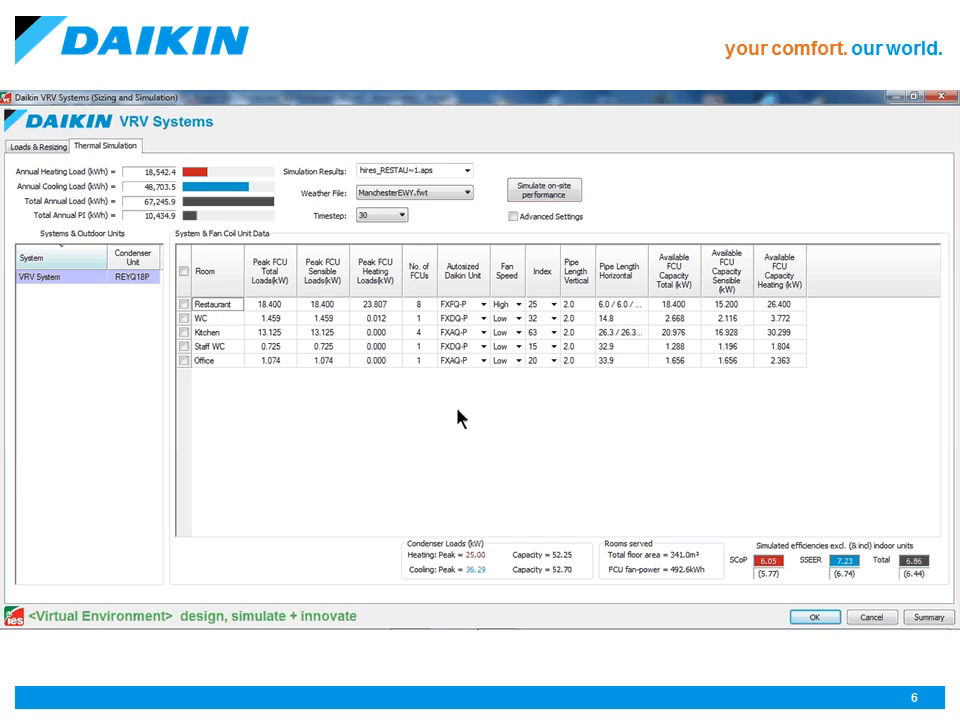
mouse_move(172, 228)
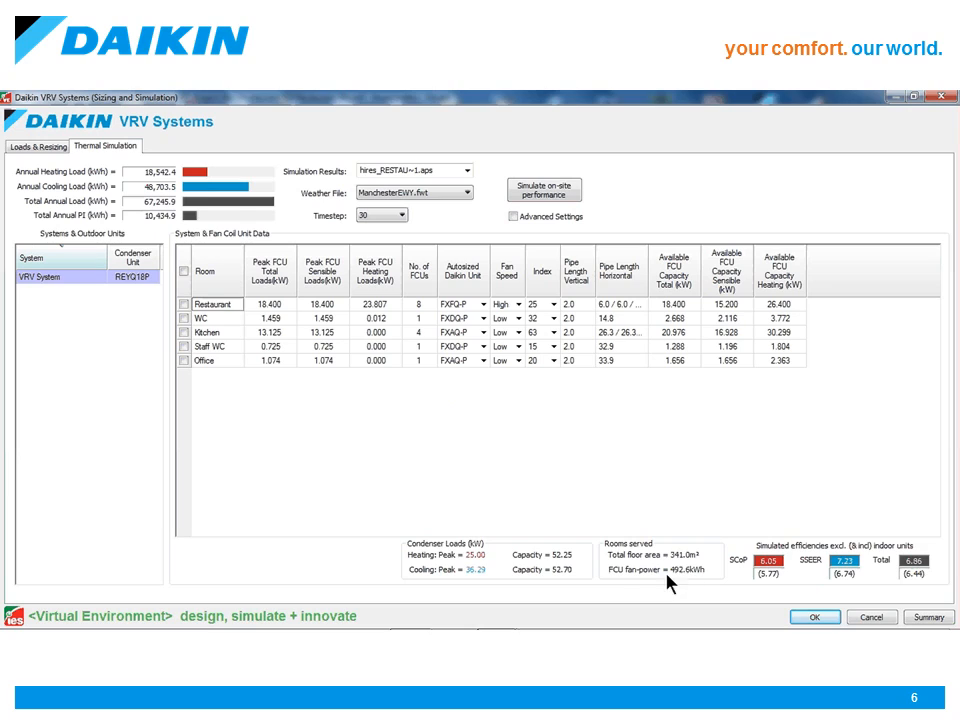
mouse_move(678, 584)
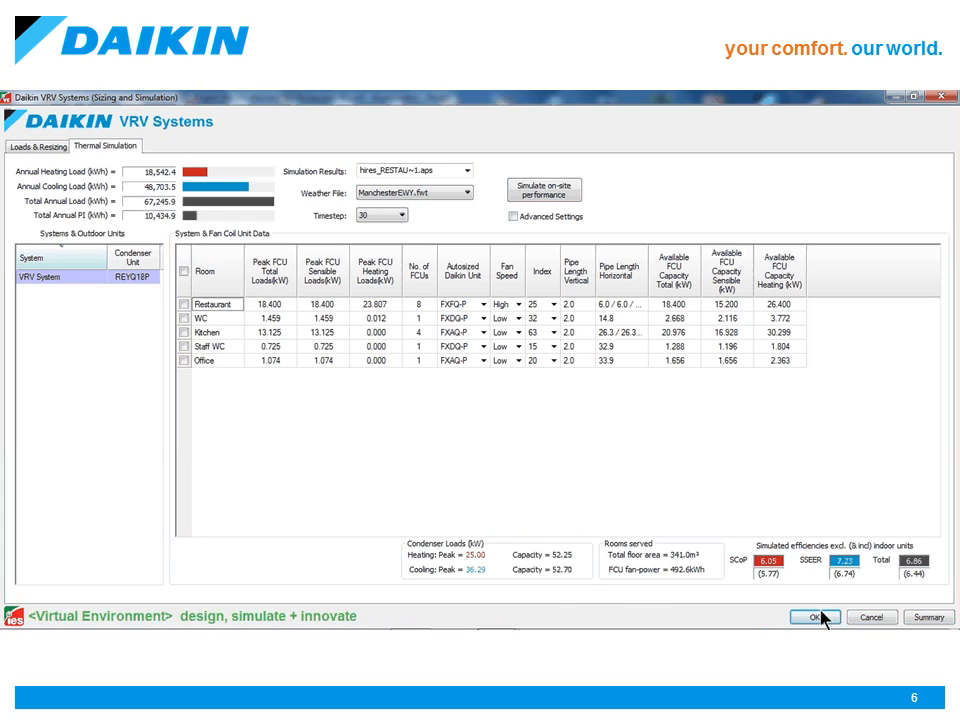
- Finish the VRV tool, update the model with simulated efficiencies, and accept the checked heating and cooling settings
left_click(816, 616)
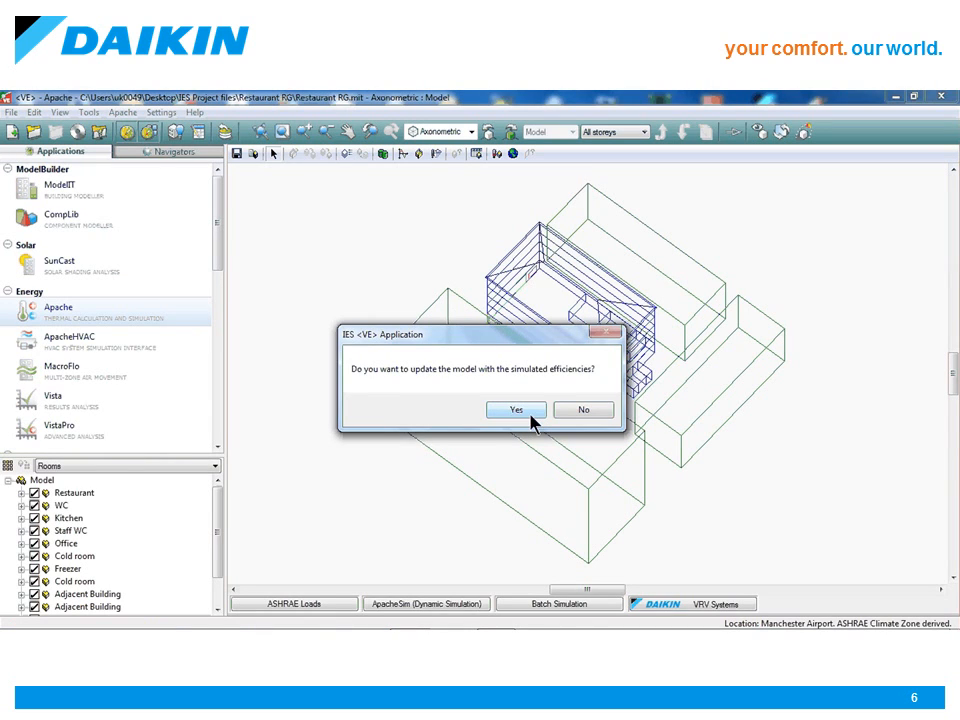
left_click(516, 410)
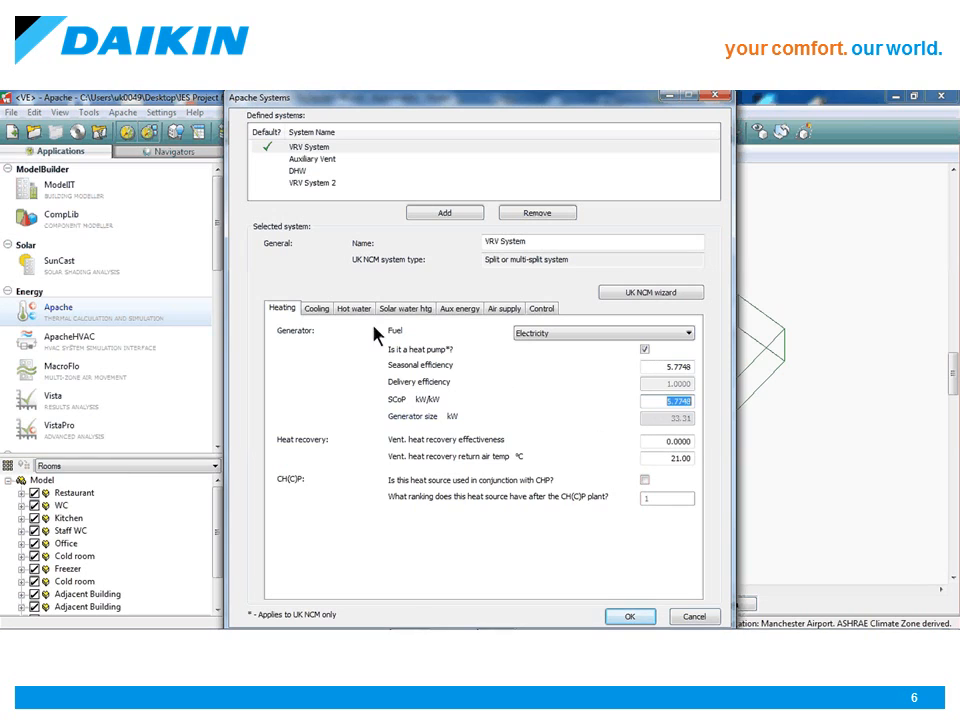
left_click(316, 308)
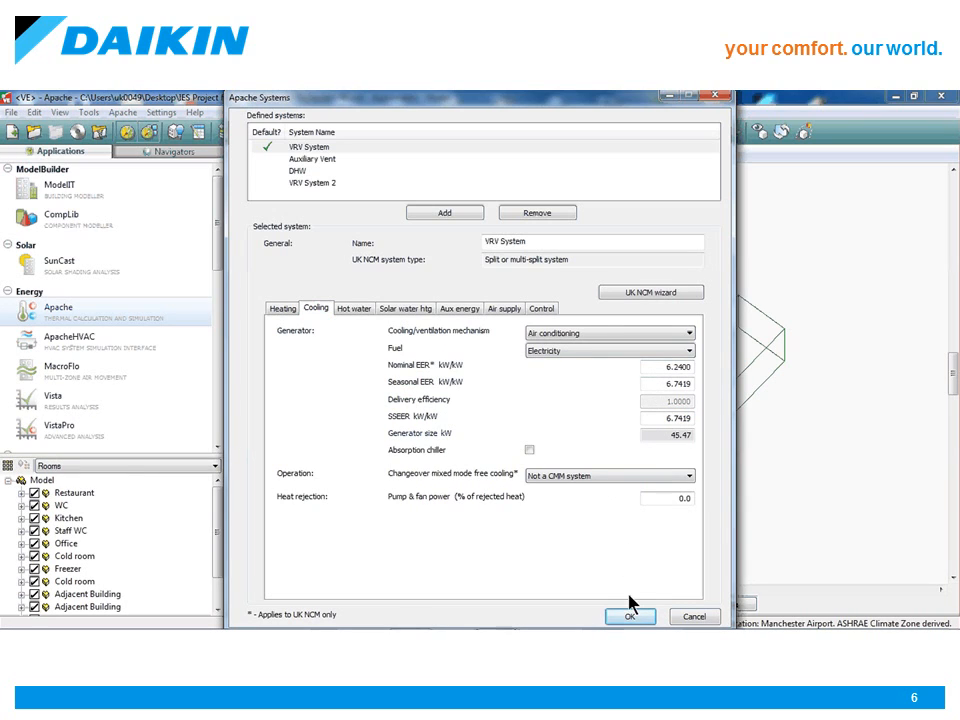
left_click(628, 616)
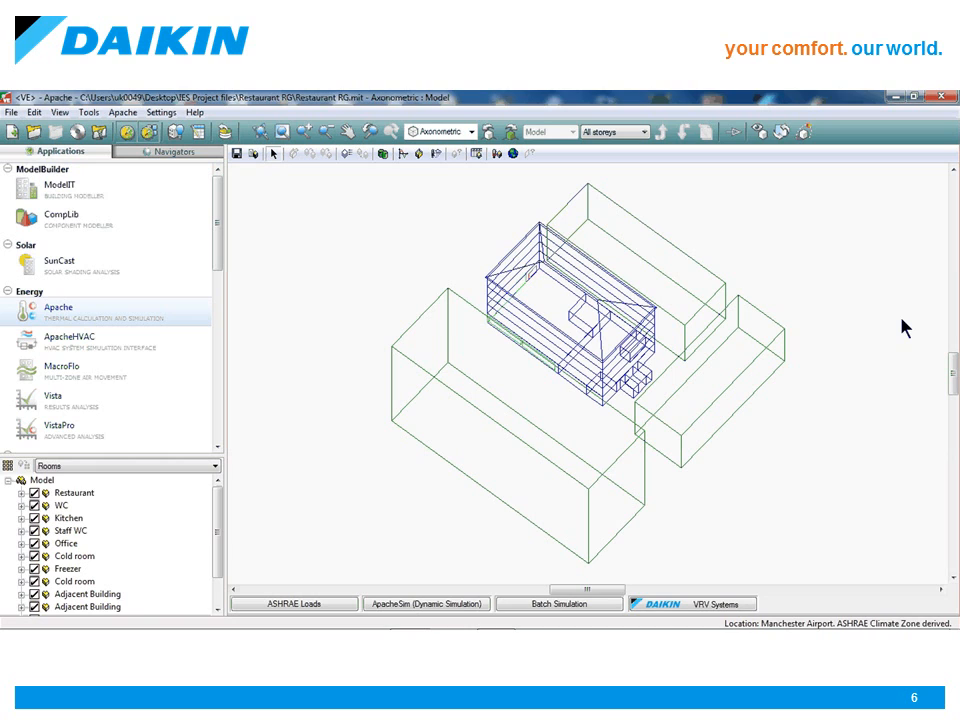
mouse_move(284, 344)
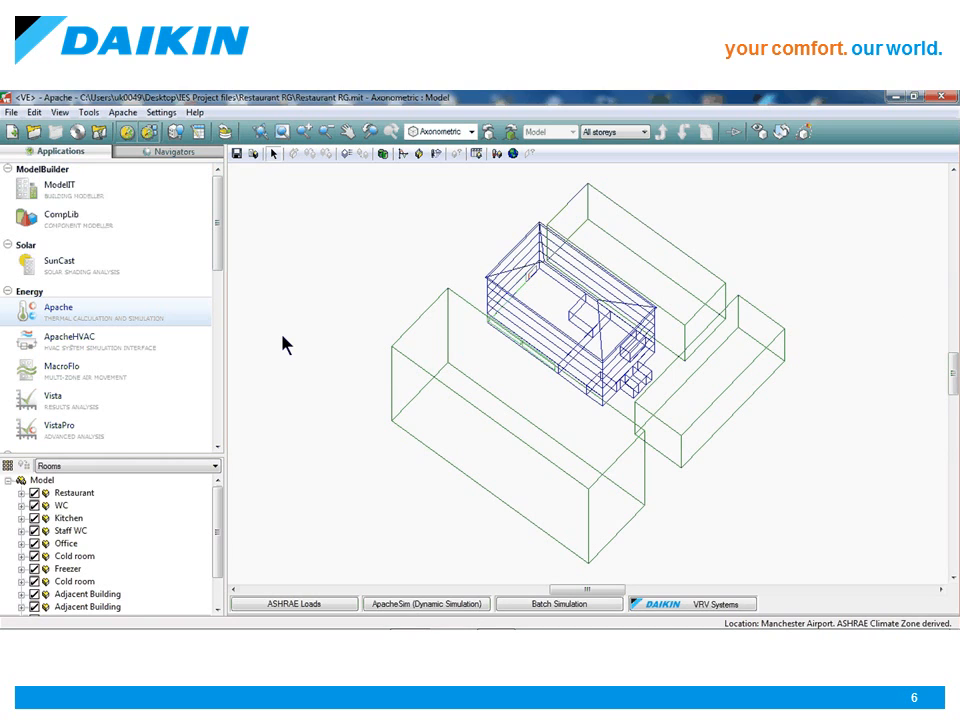
- In Vista, graph Boilers and Chillers energy and extend the chart period to 21 January
left_click(60, 396)
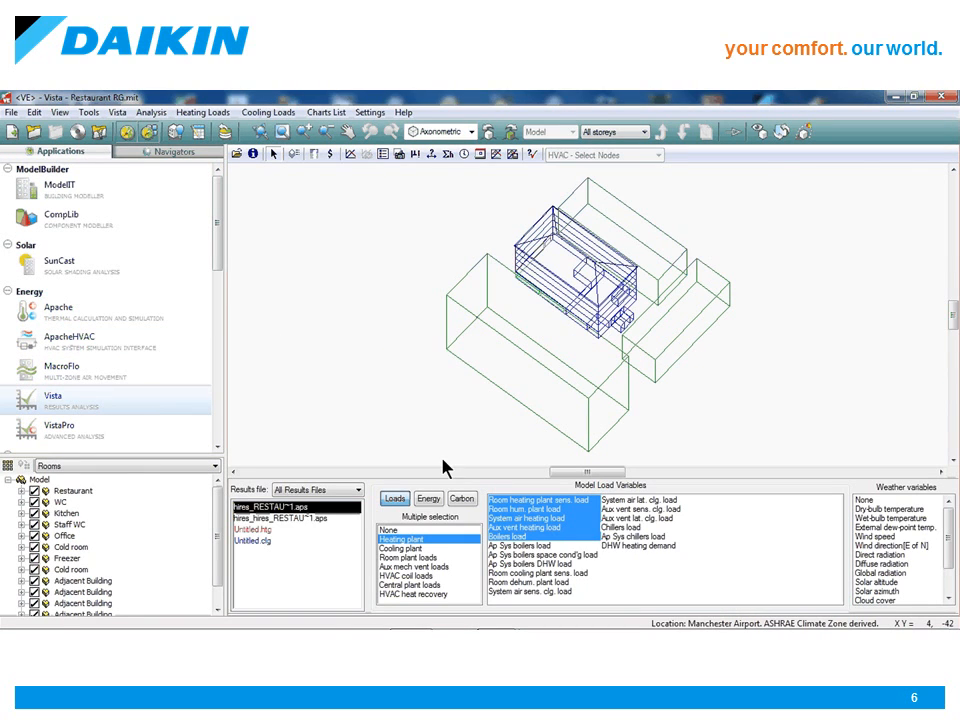
left_click(428, 498)
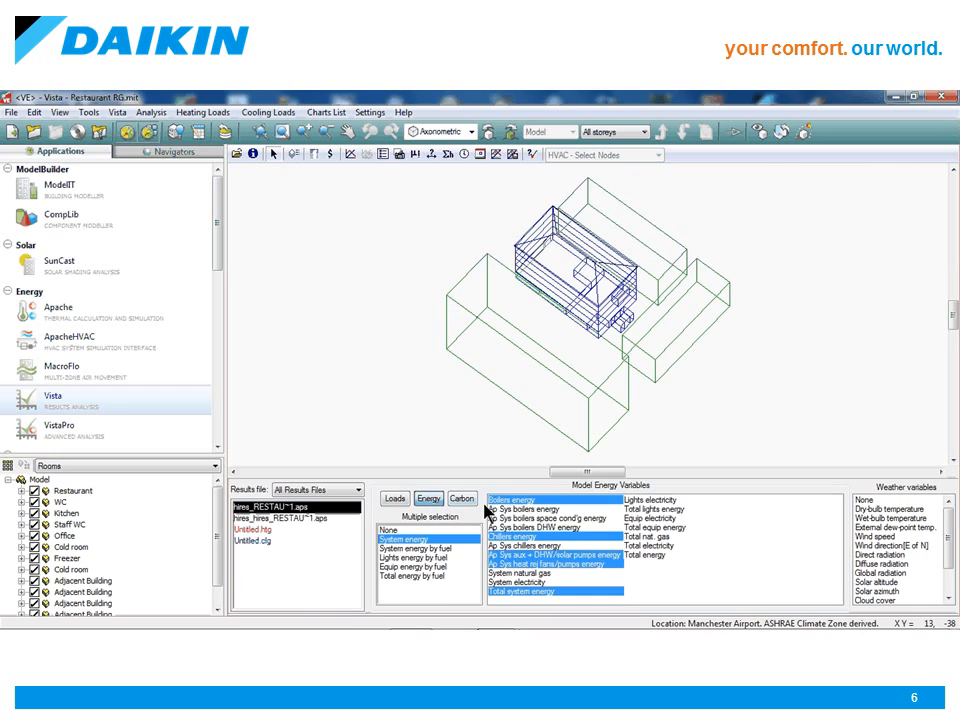
left_click(520, 538)
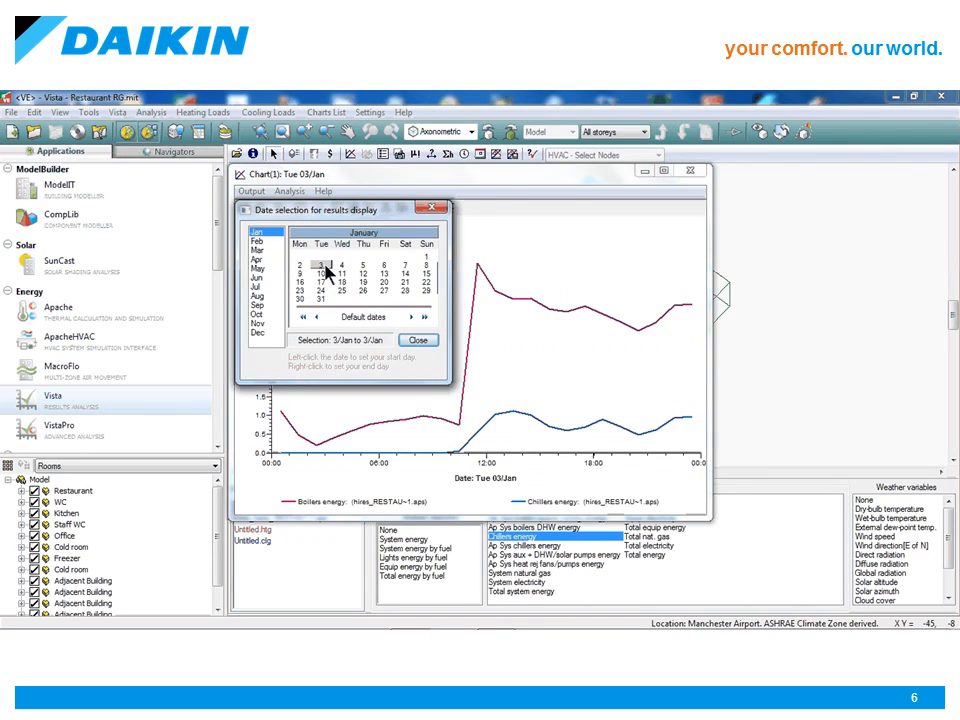
left_click(408, 284)
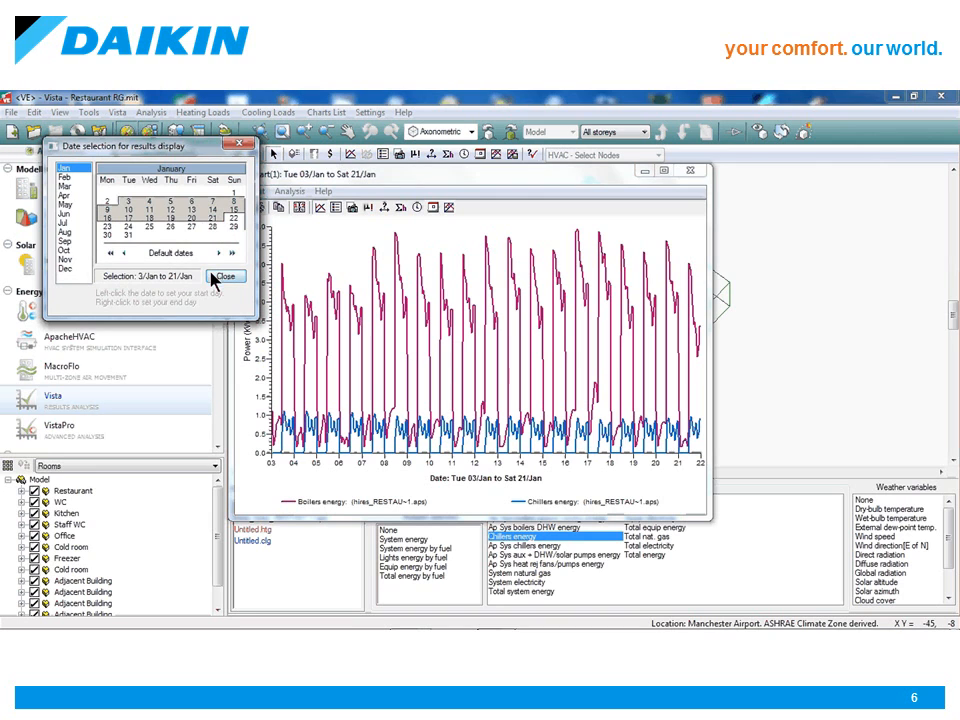
left_click(220, 276)
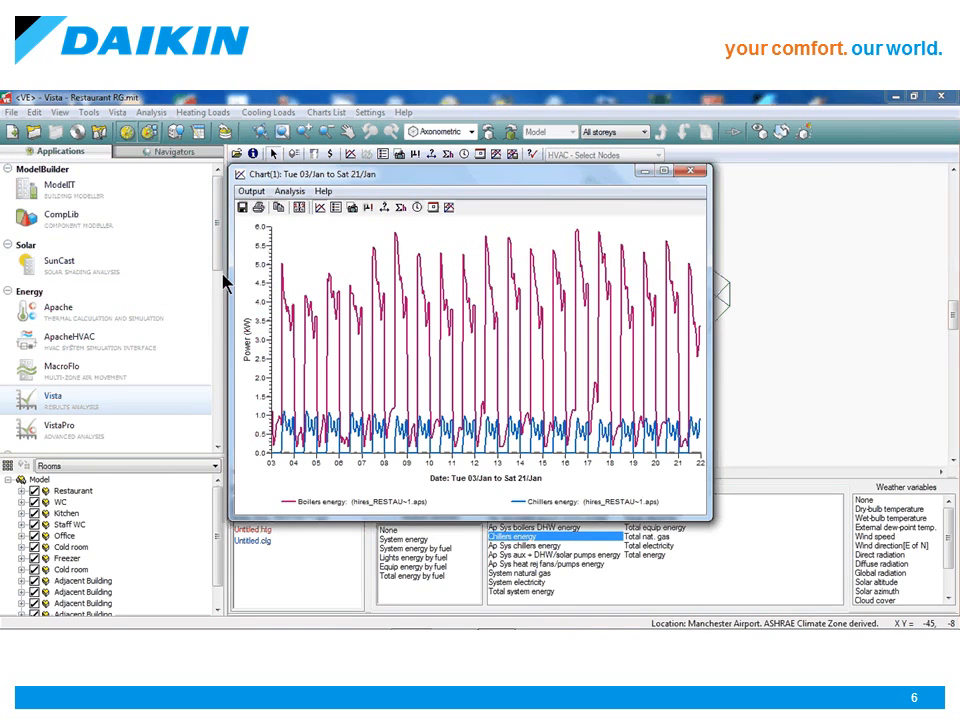